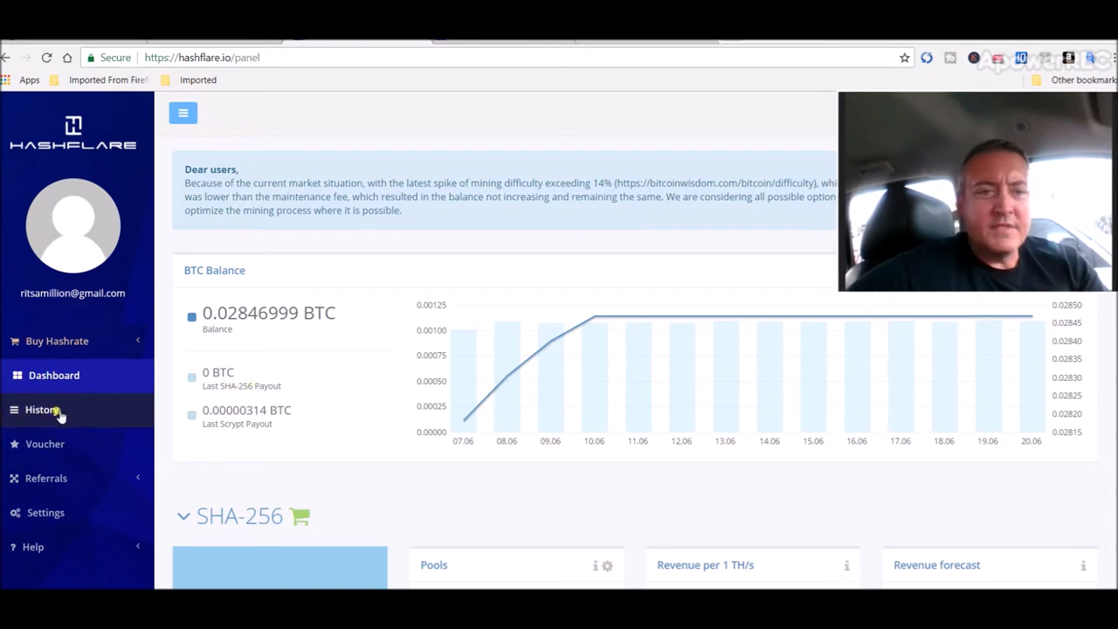
Highlight the 0.02846999 BTC balance figure and scroll down the page
double_click(262, 313)
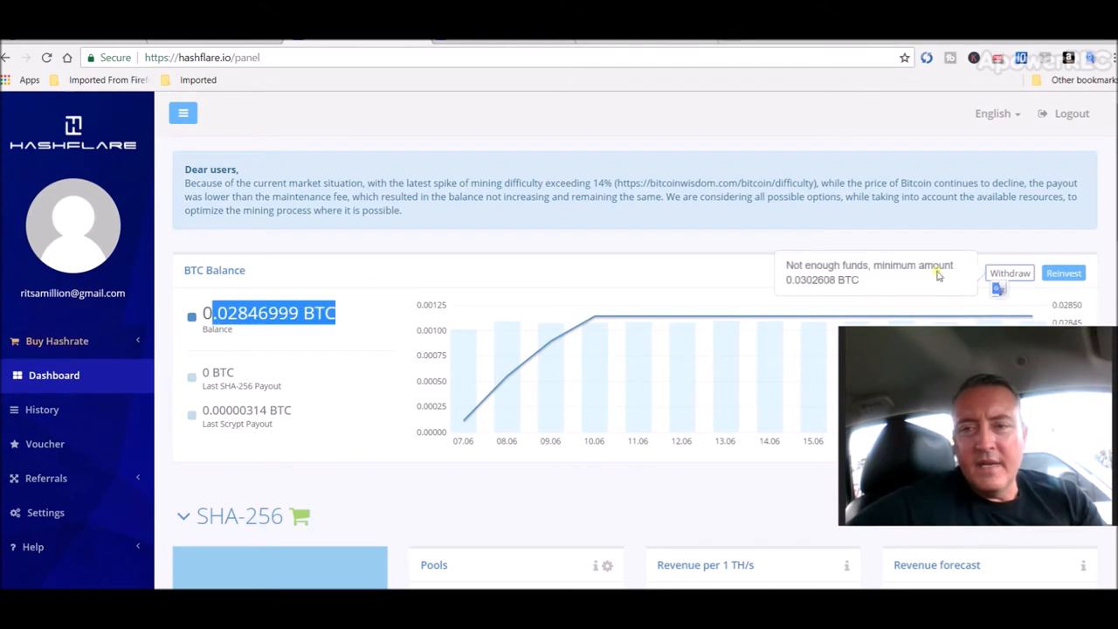
mouse_move(727, 250)
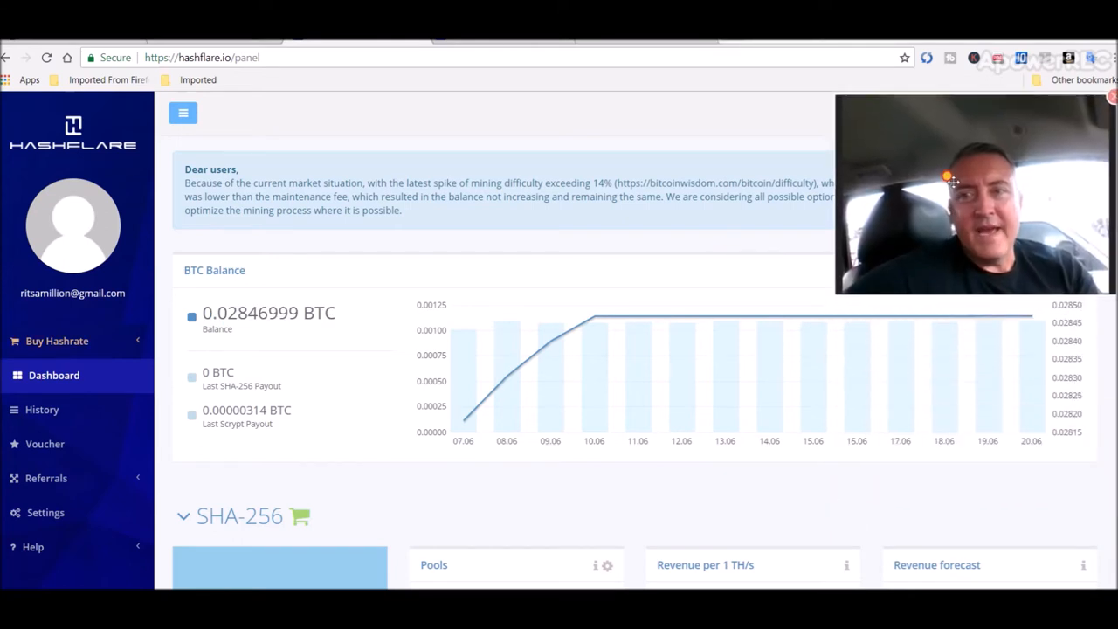
mouse_move(496, 339)
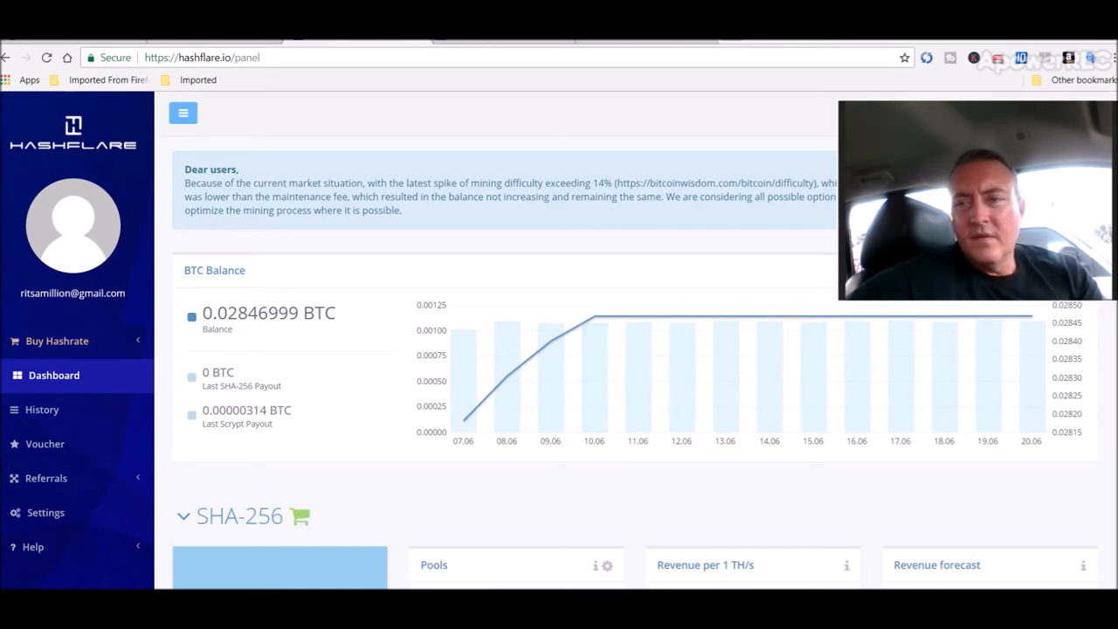
scroll("down", 3)
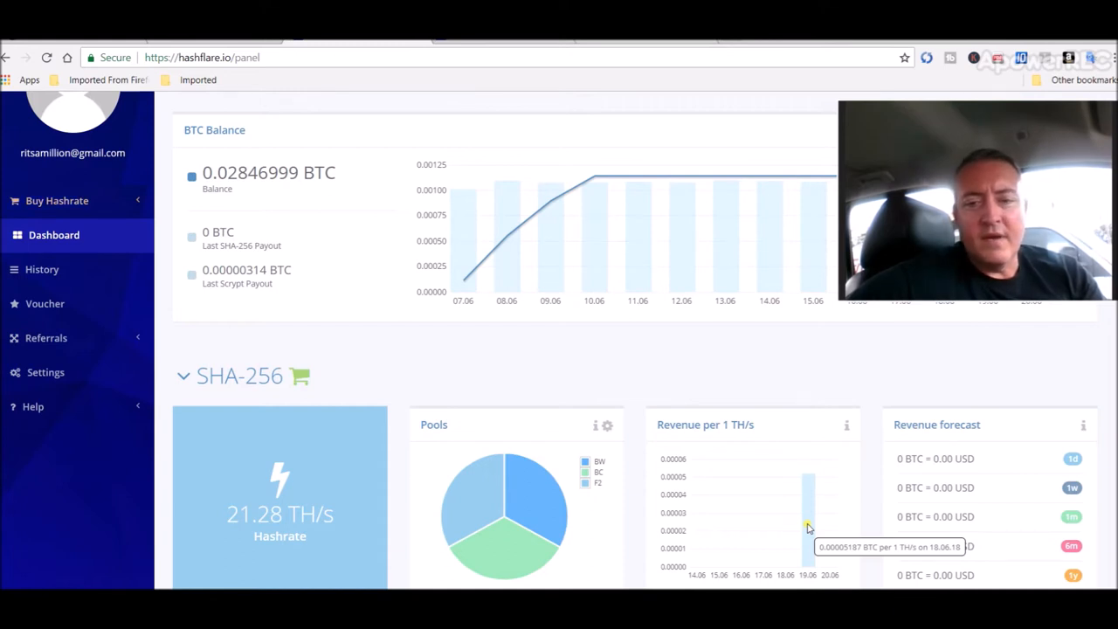
mouse_move(762, 365)
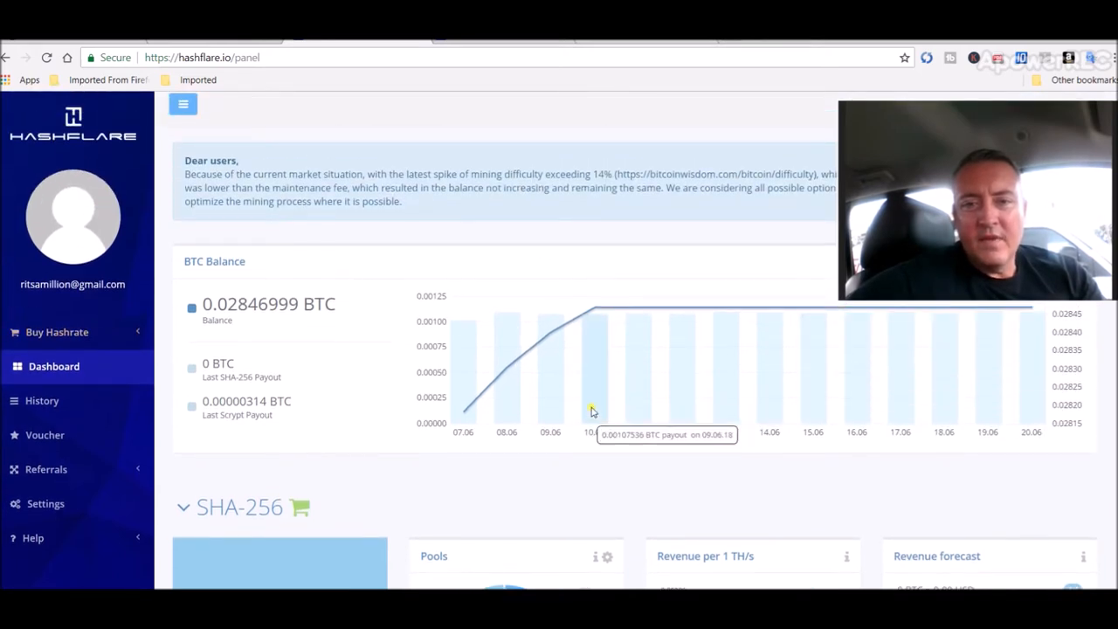
mouse_move(698, 367)
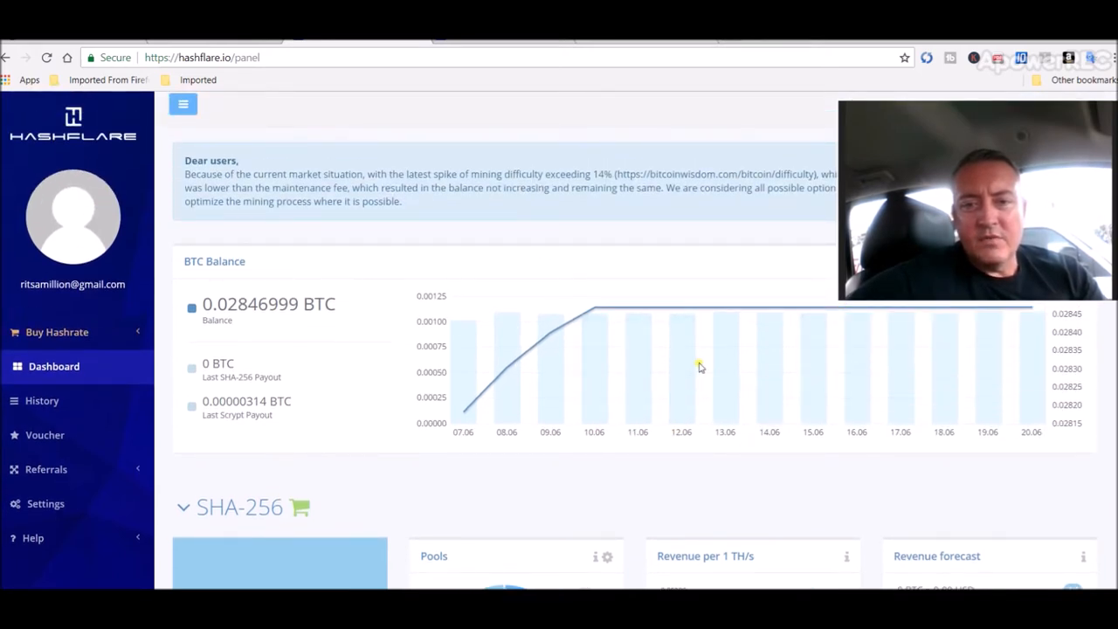
mouse_move(851, 360)
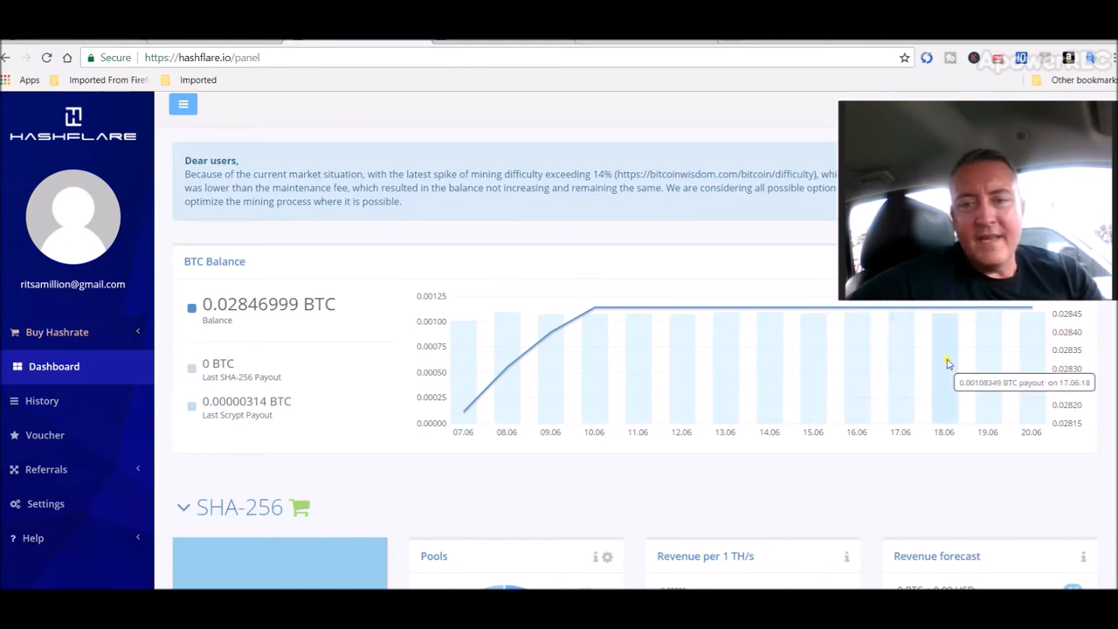
mouse_move(987, 385)
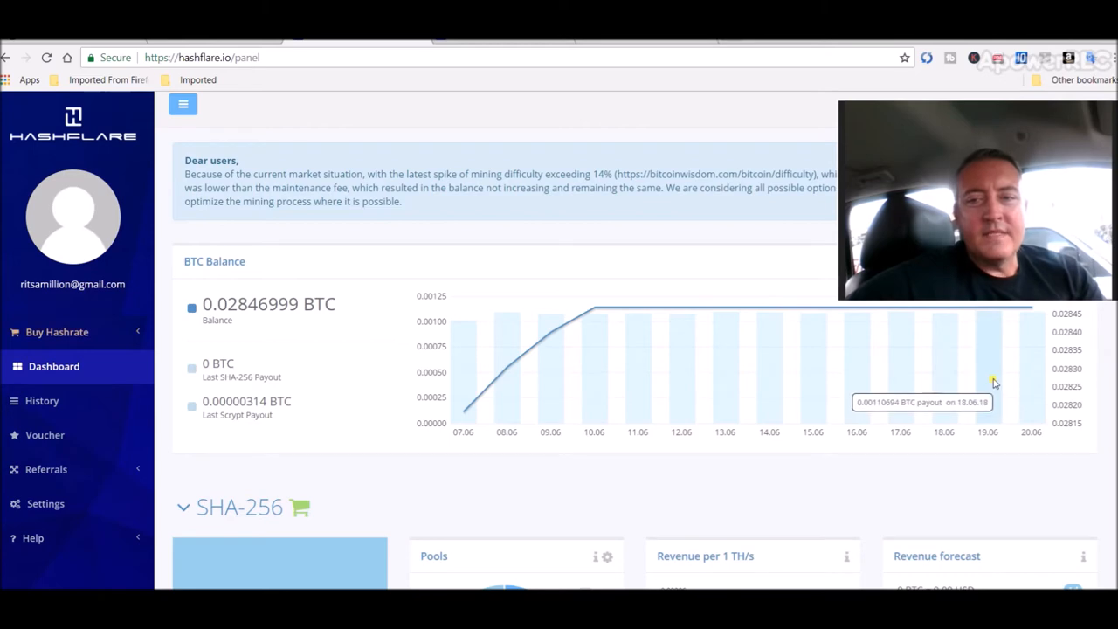
mouse_move(526, 497)
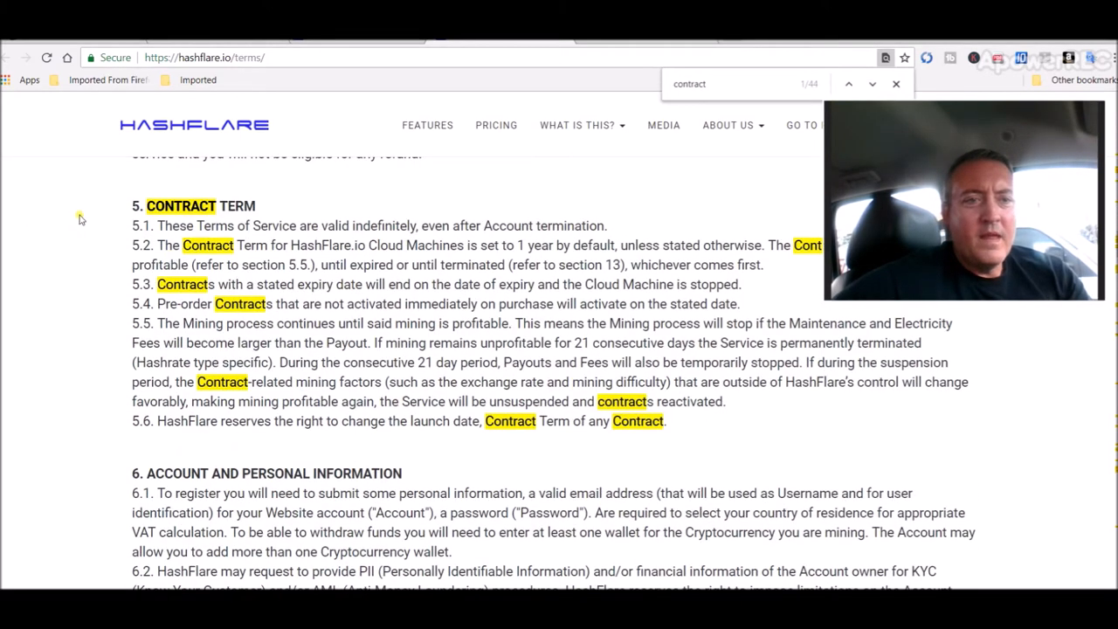
mouse_move(157, 251)
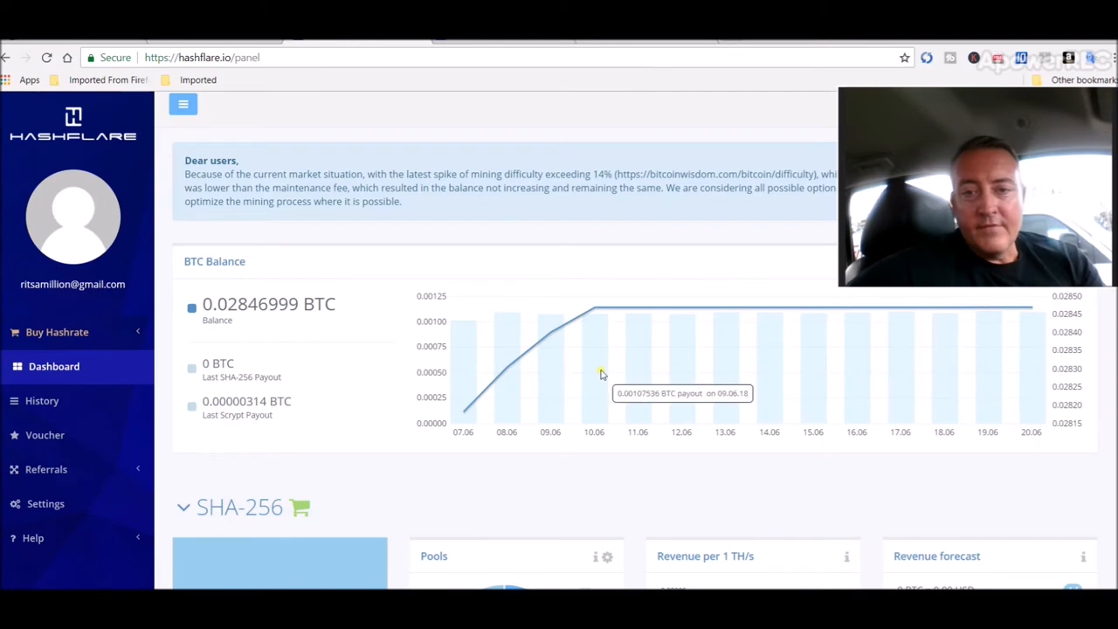
mouse_move(780, 362)
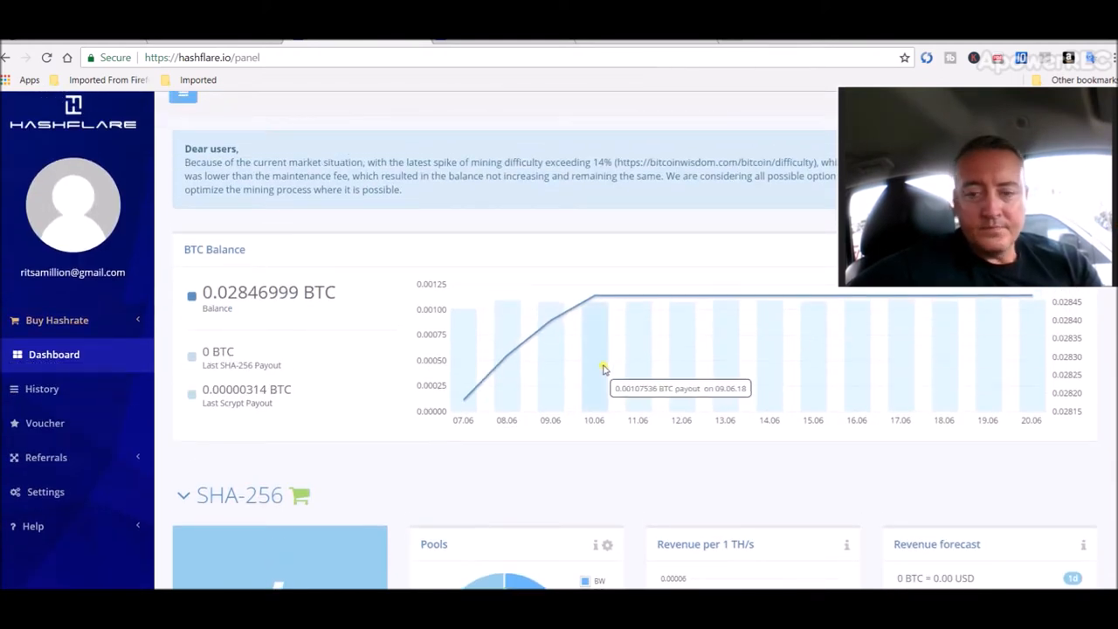
mouse_move(689, 367)
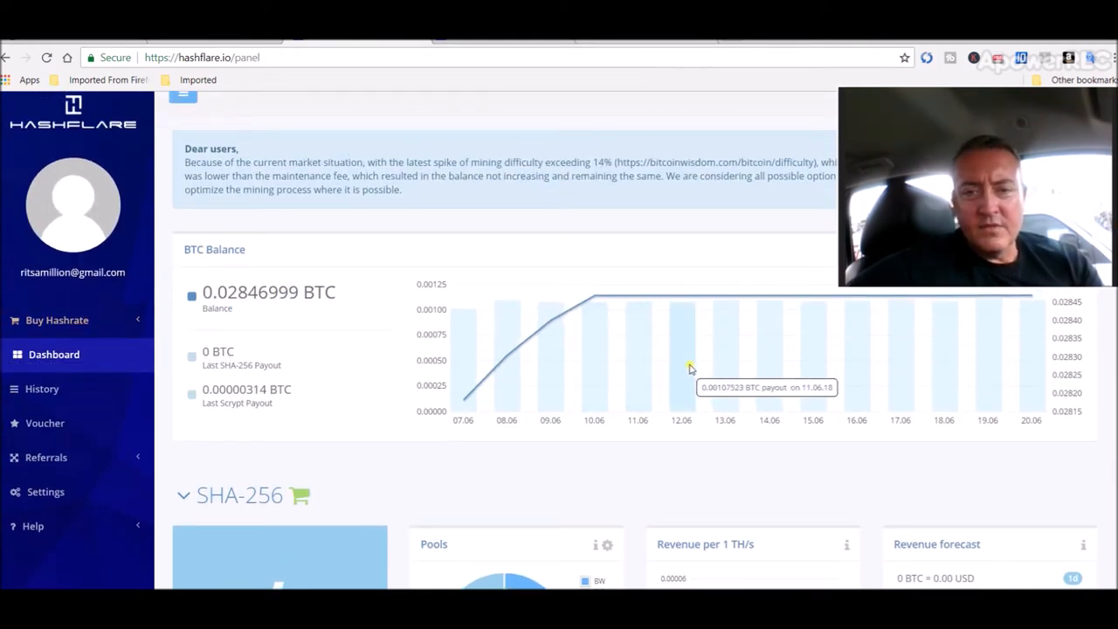
mouse_move(915, 354)
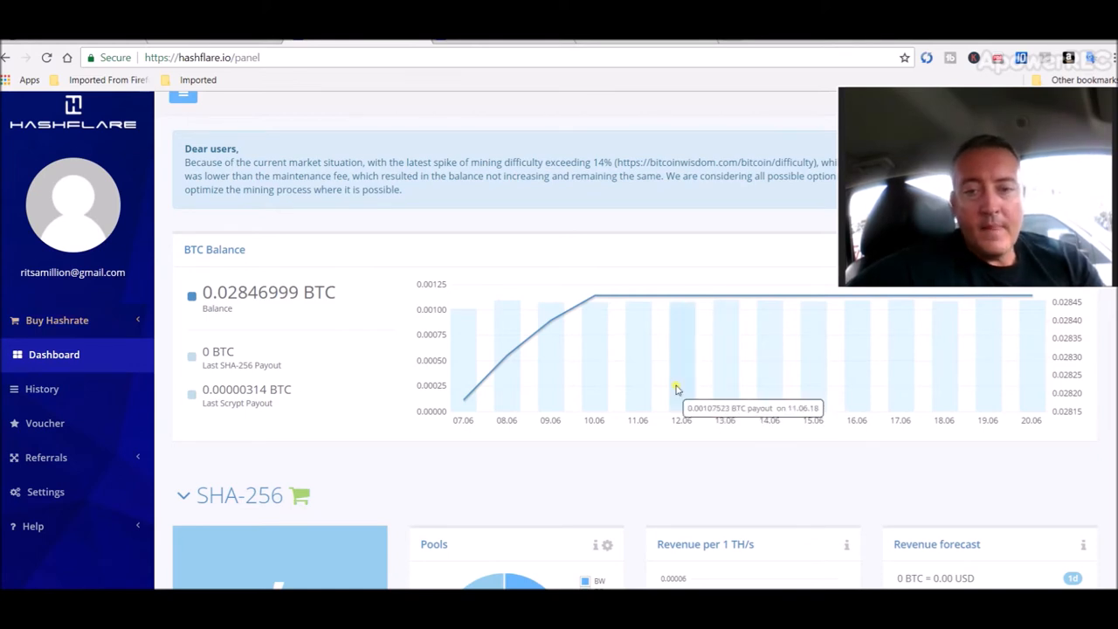
mouse_move(550, 465)
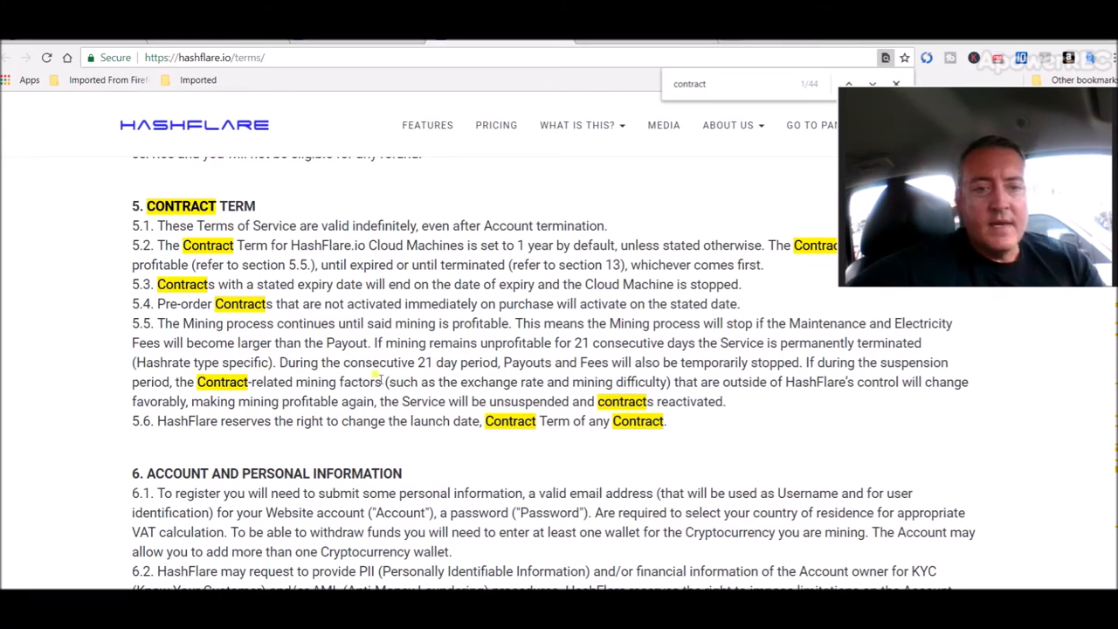
mouse_move(403, 439)
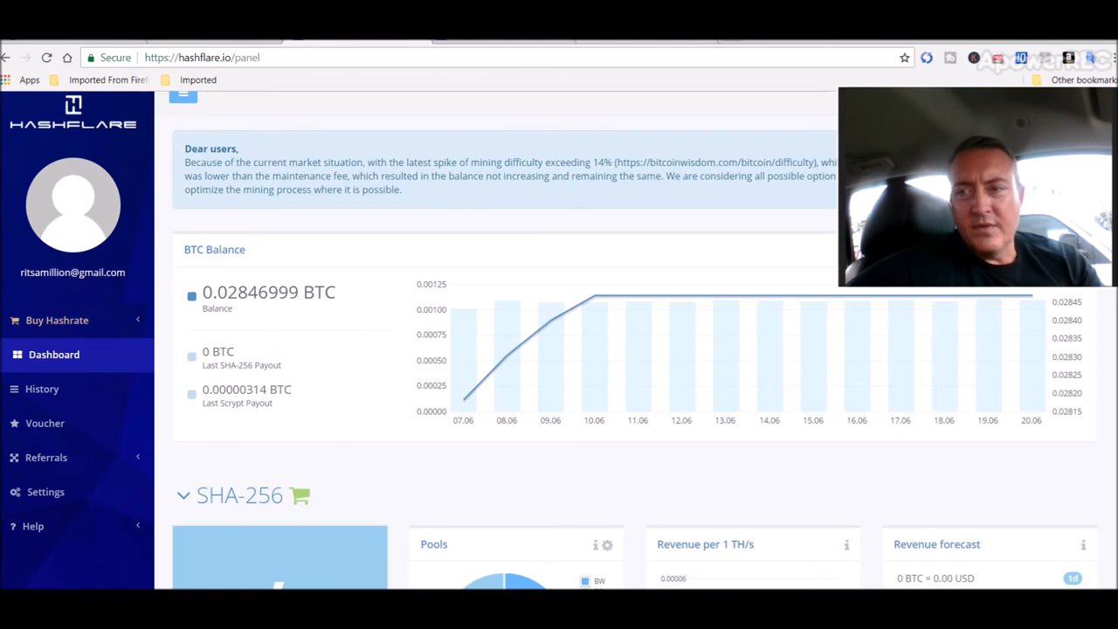
scroll("down", 3)
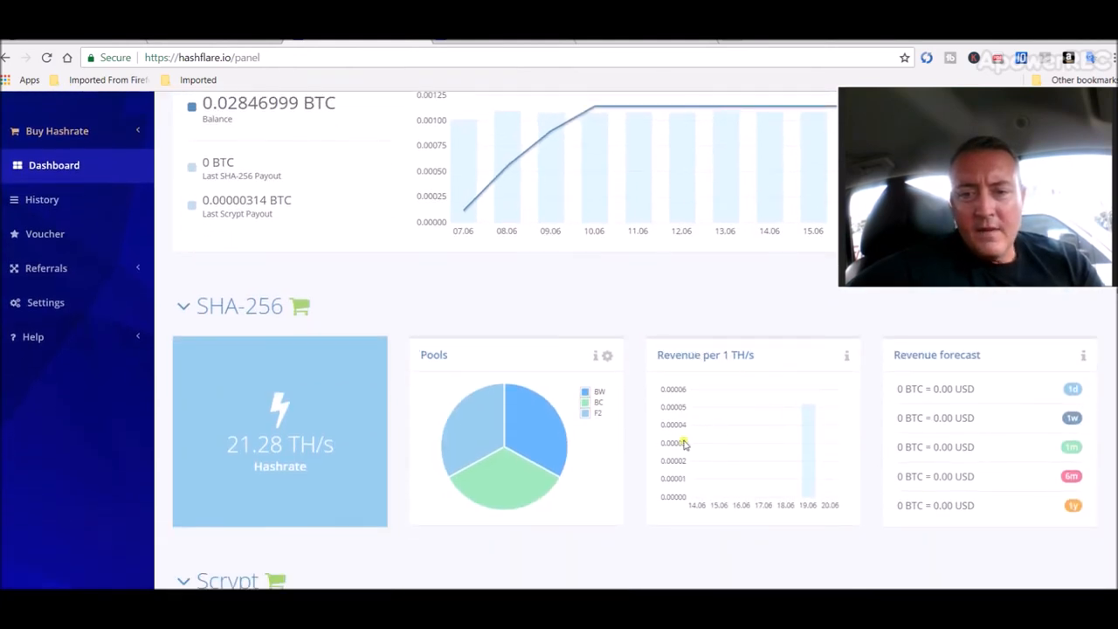
mouse_move(695, 461)
type("contract")
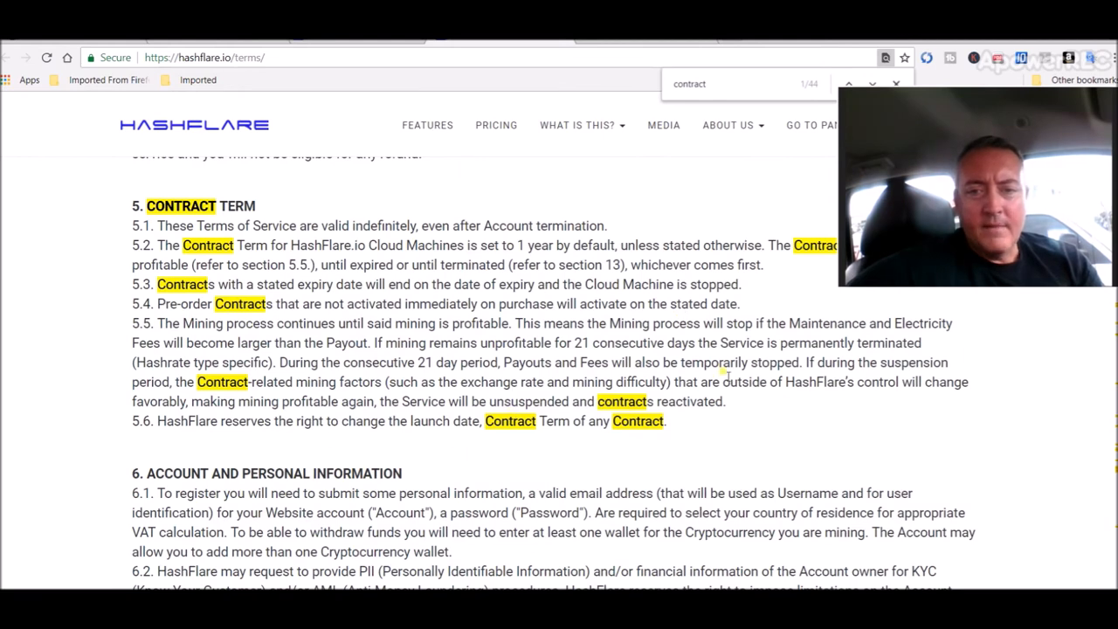
mouse_move(841, 419)
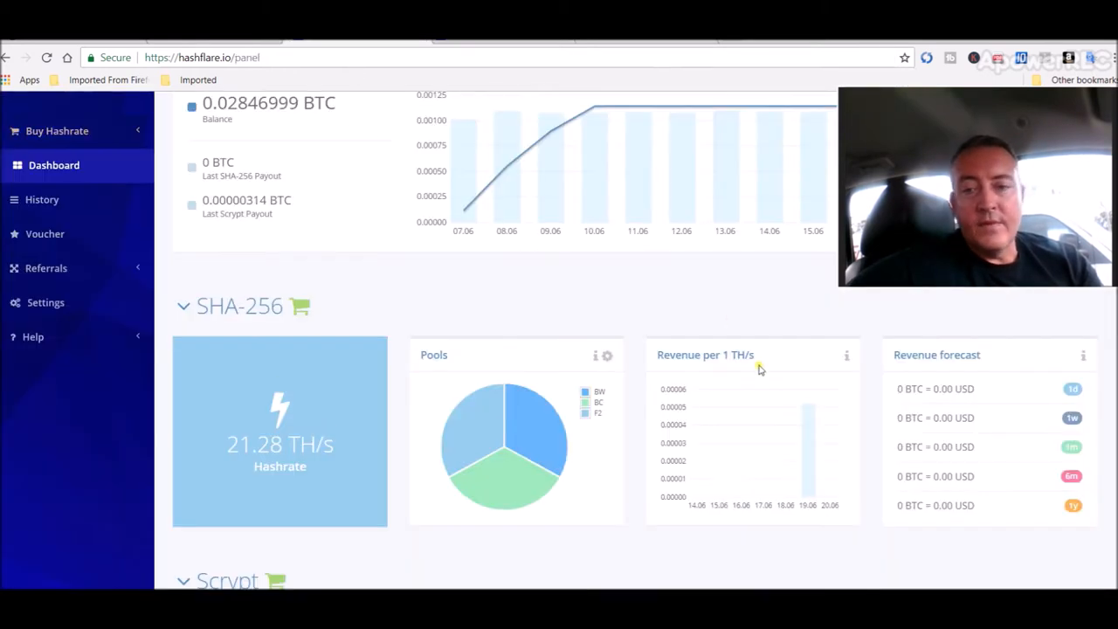
mouse_move(731, 543)
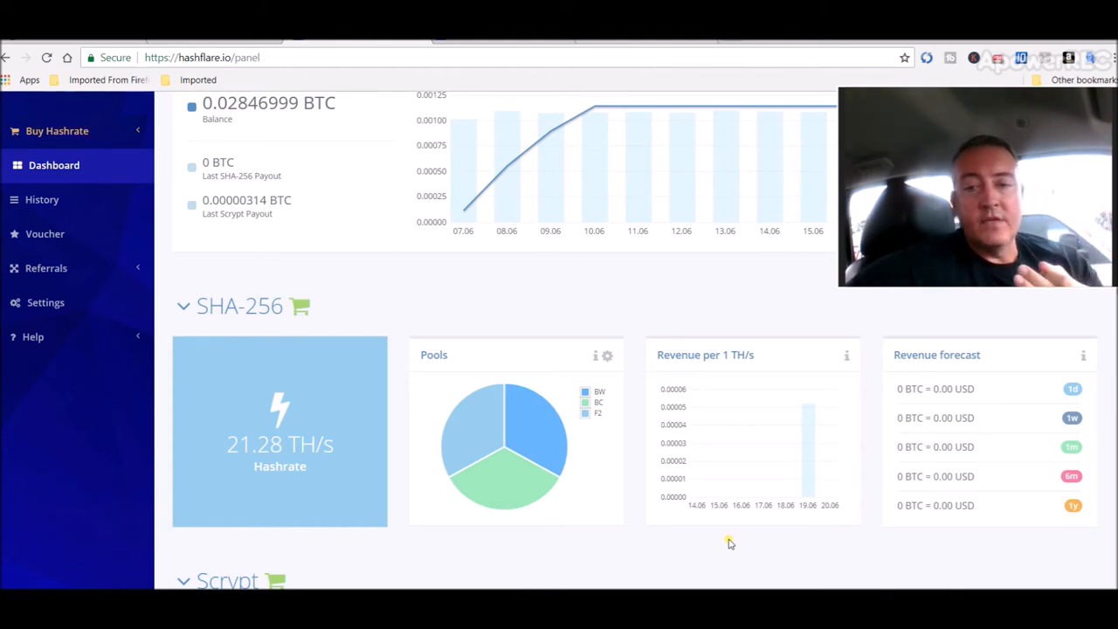
mouse_move(786, 551)
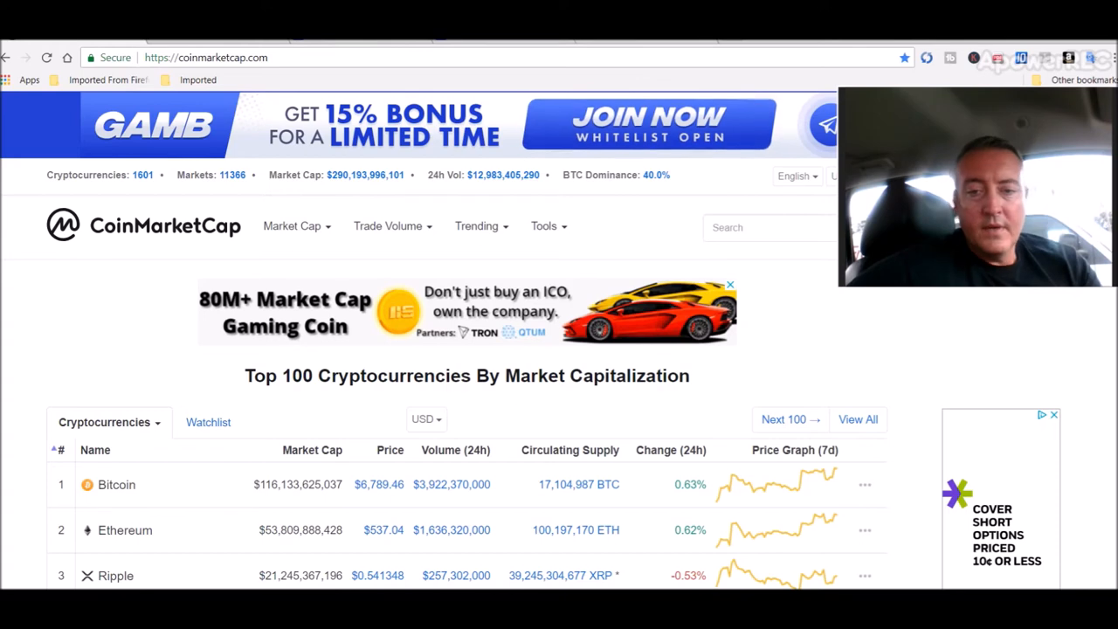
Scroll the CoinMarketCap Top 100 table to read Bitcoin's $6,789.46 price
scroll("down", 3)
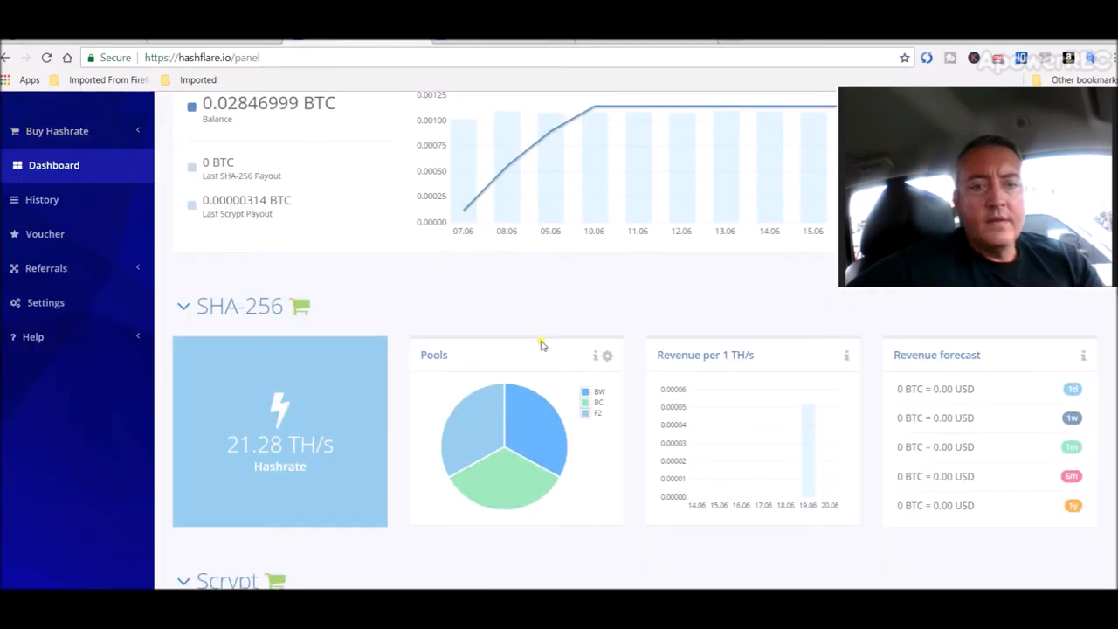
mouse_move(817, 437)
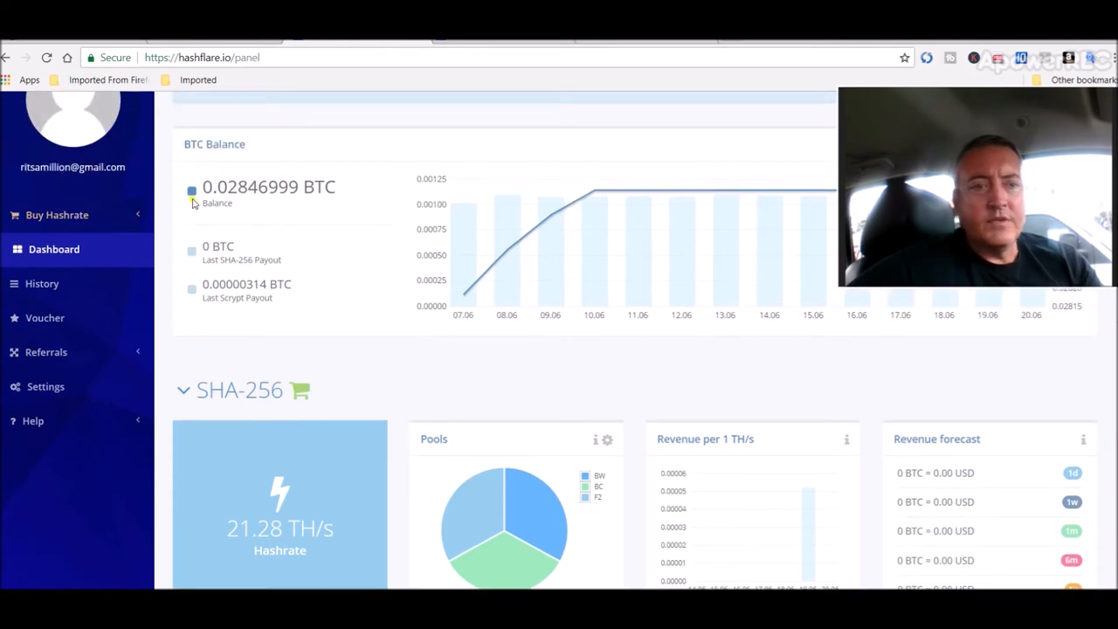
Select the 0.02846999 BTC balance figure on the HashFlare dashboard
double_click(253, 186)
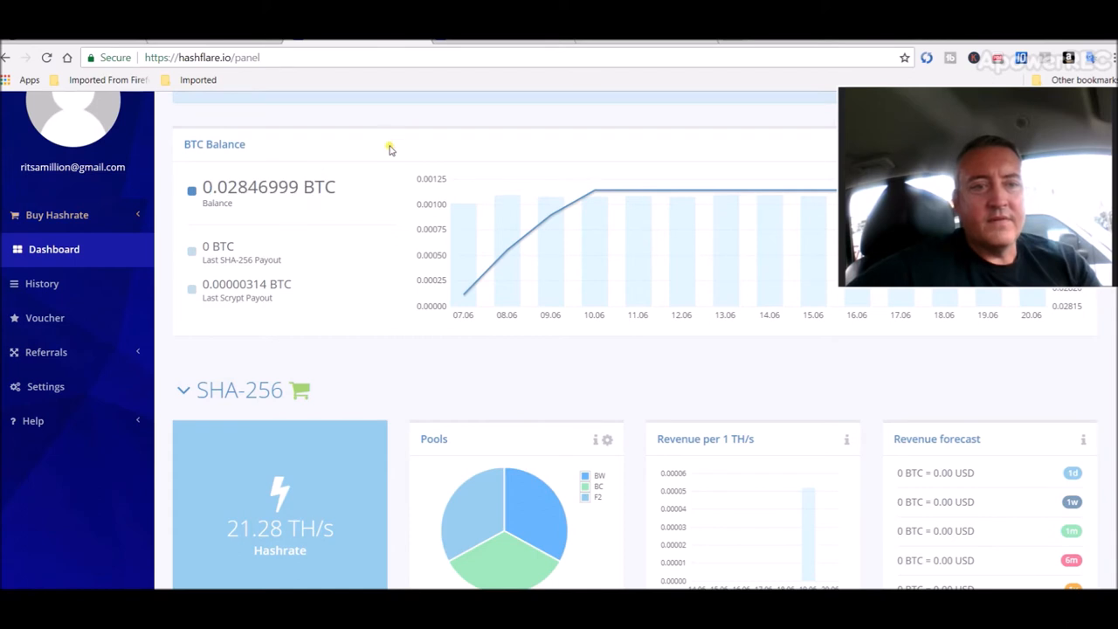
mouse_move(249, 500)
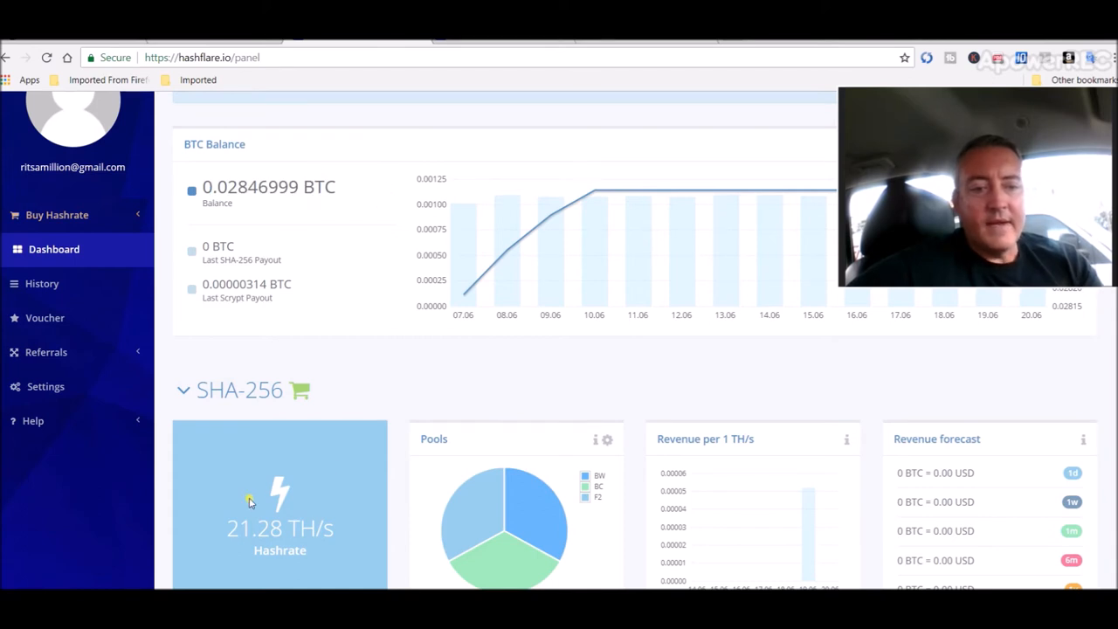
mouse_move(281, 445)
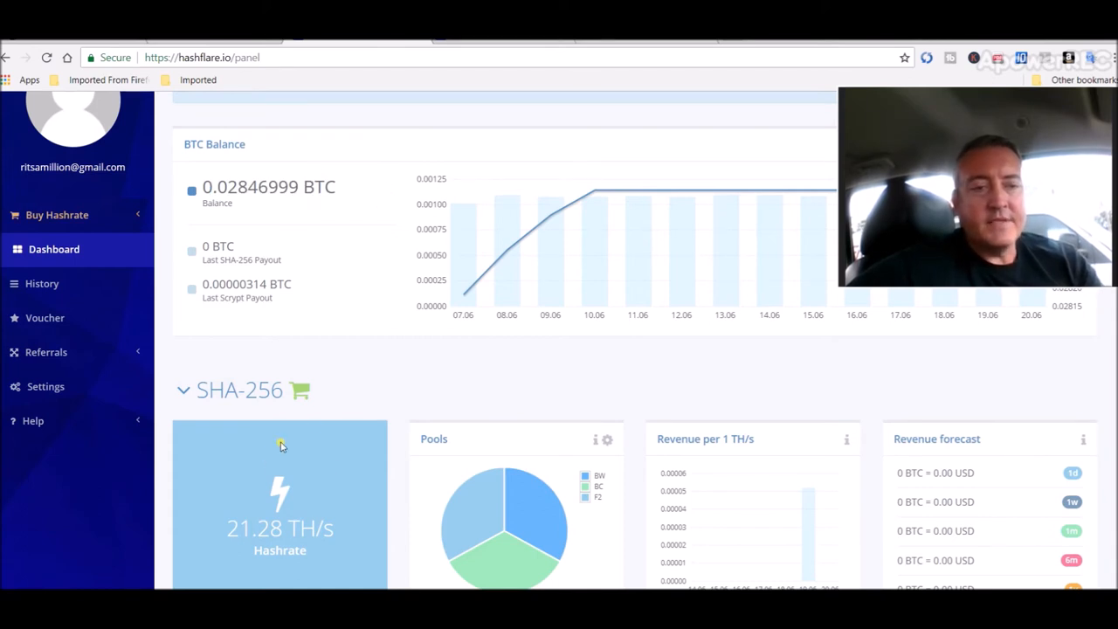
mouse_move(366, 388)
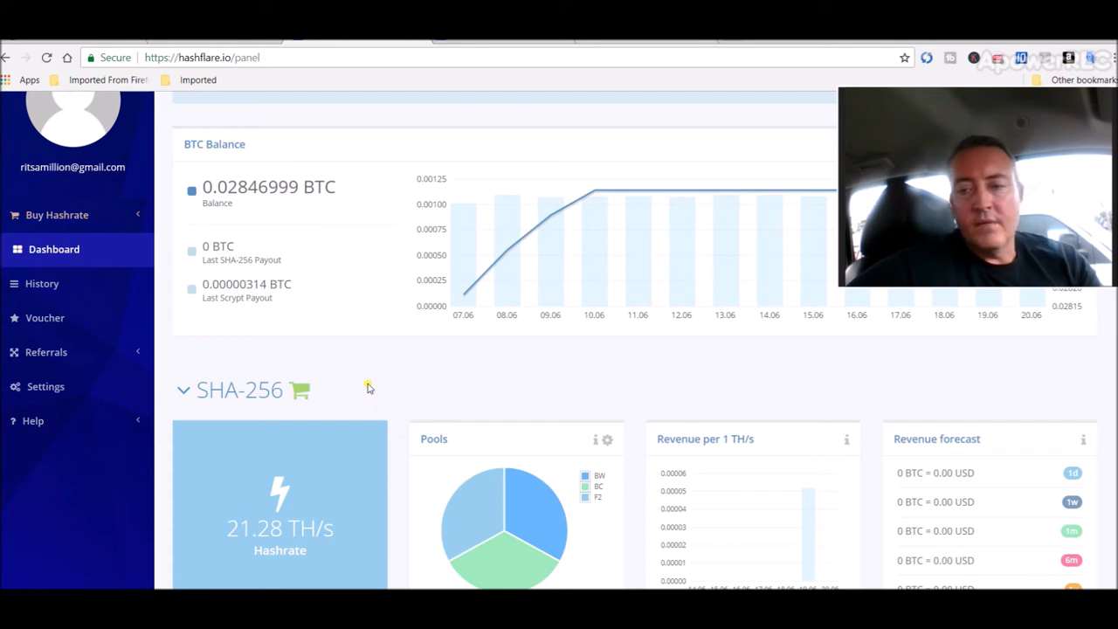
mouse_move(688, 369)
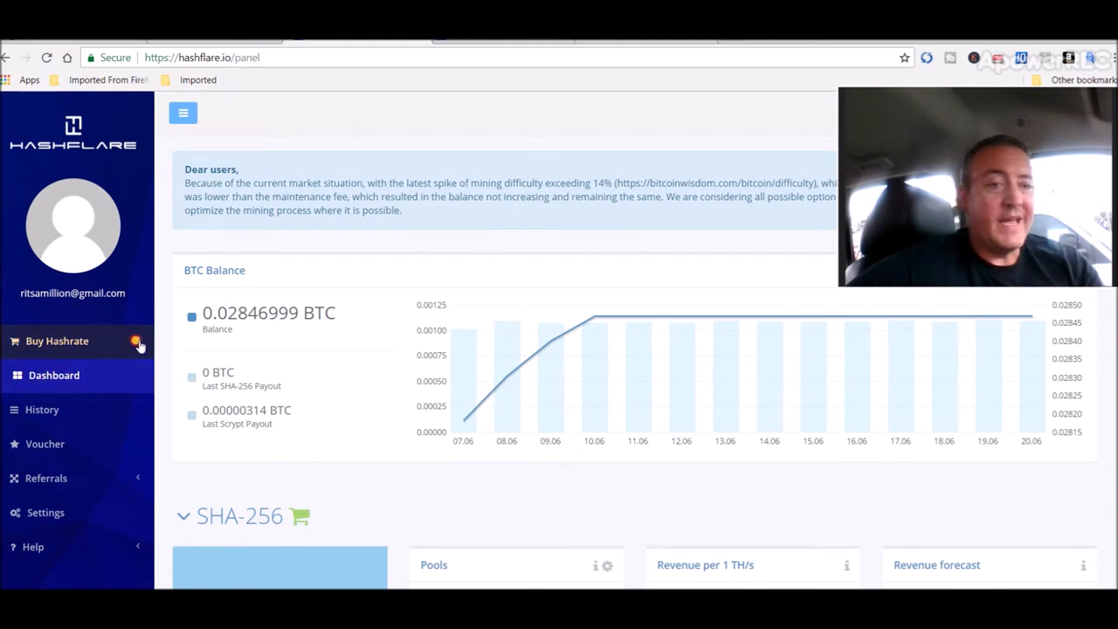
Show the 'Dear users' notice about rising mining difficulty at the dashboard top
left_click(60, 341)
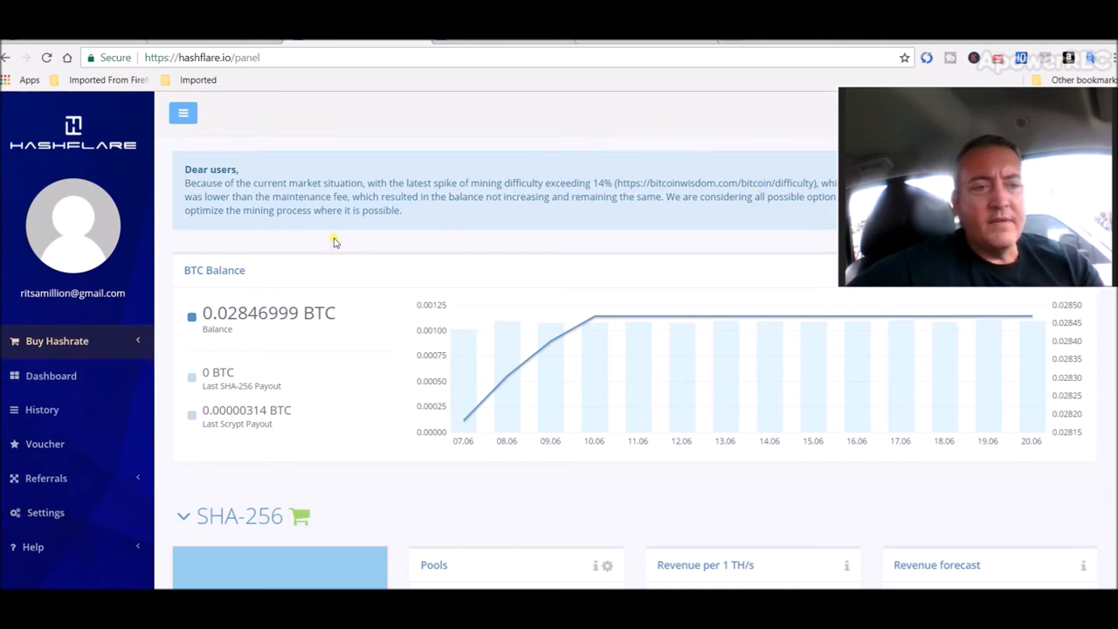
mouse_move(662, 216)
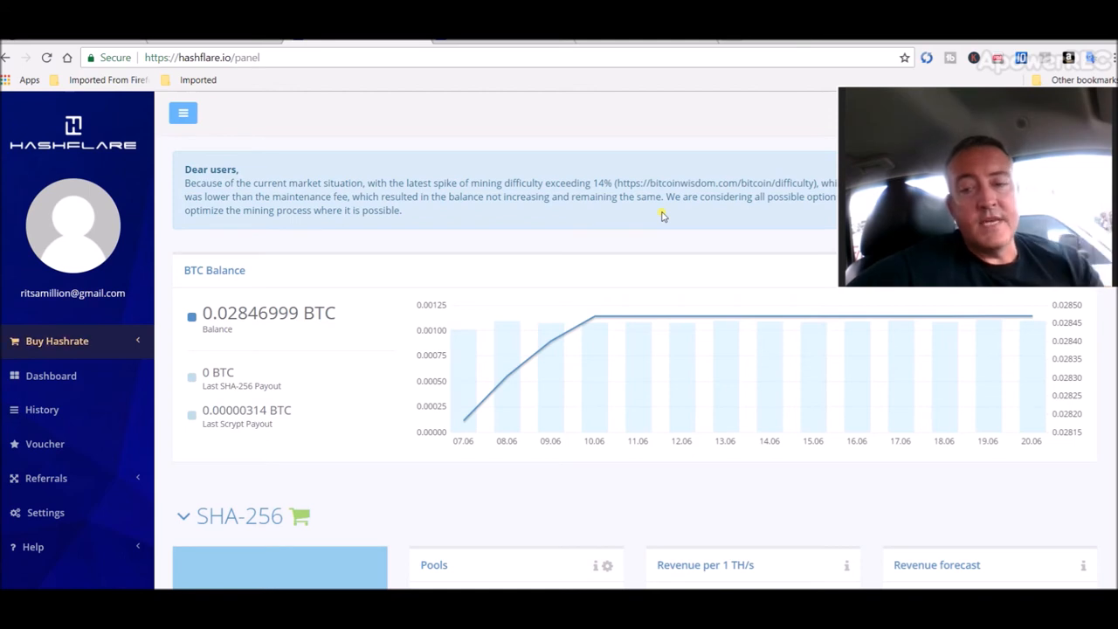
mouse_move(428, 245)
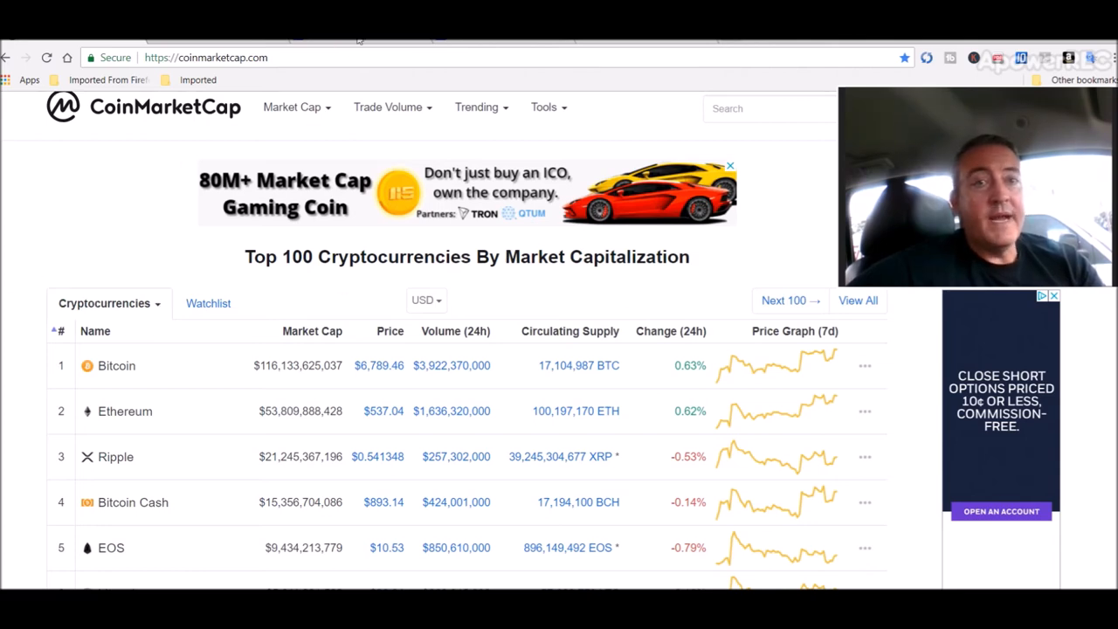
Go back to the HashFlare dashboard after checking Bitcoin's $6,789.46 price
left_click(205, 57)
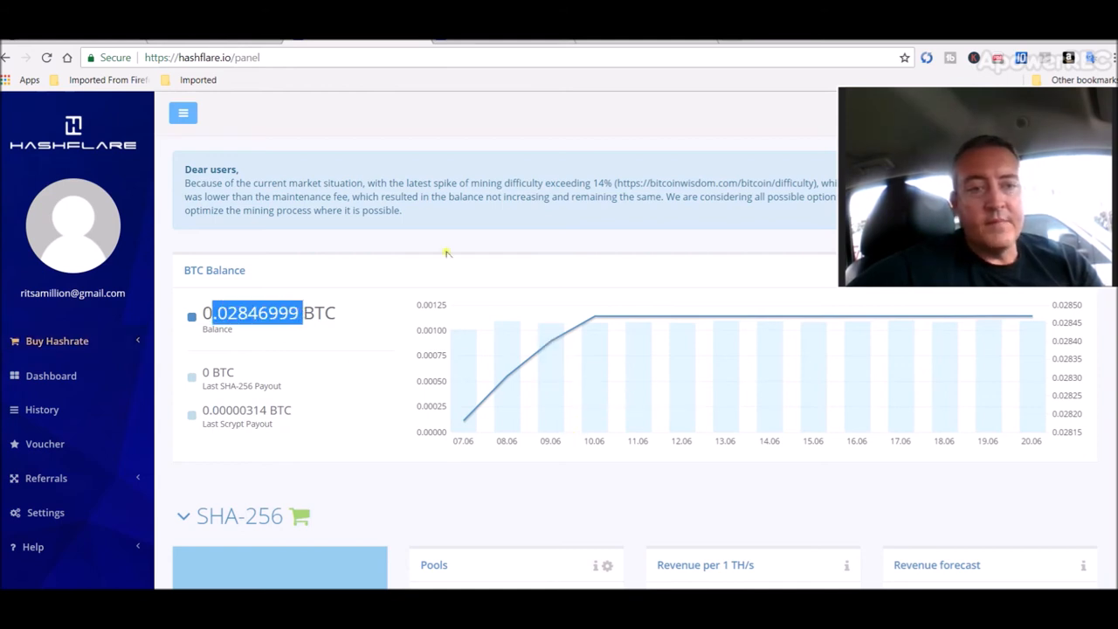
mouse_move(504, 142)
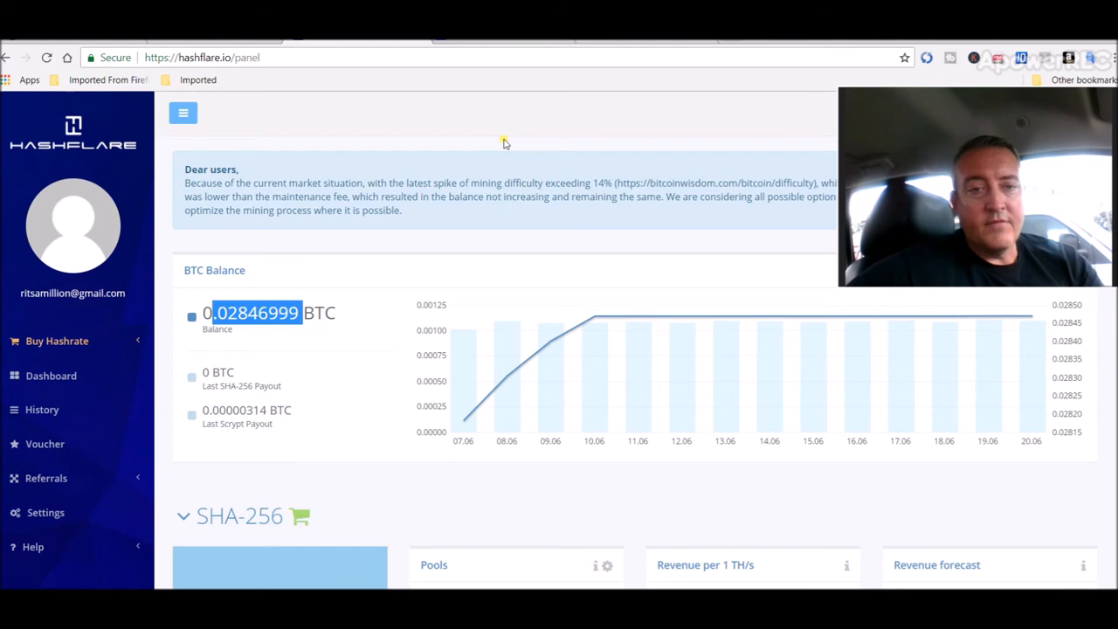
mouse_move(528, 179)
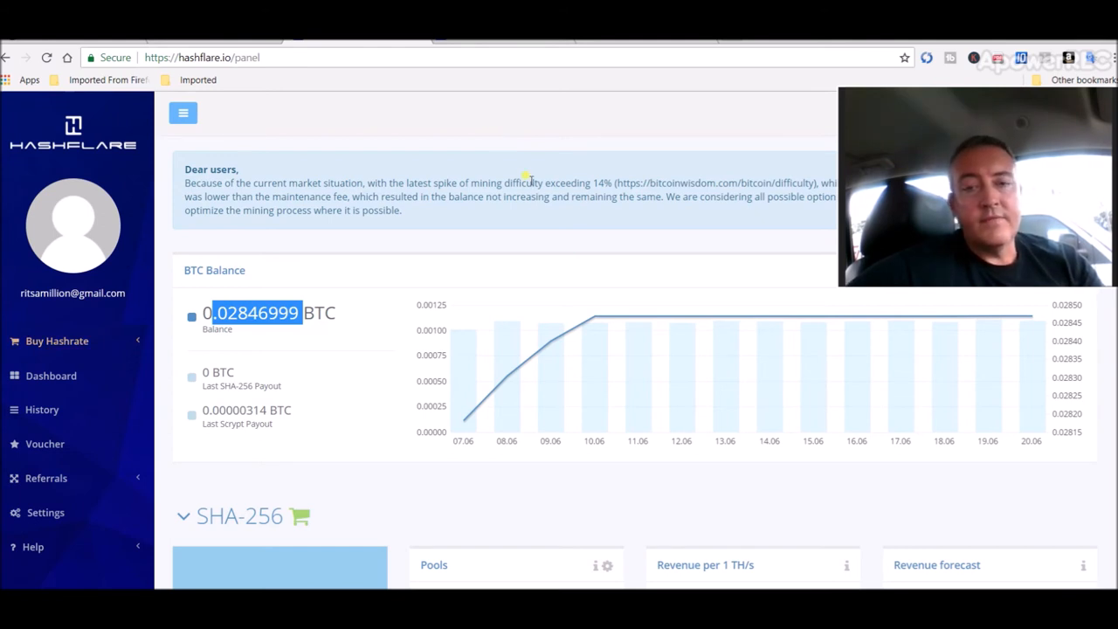
mouse_move(1041, 382)
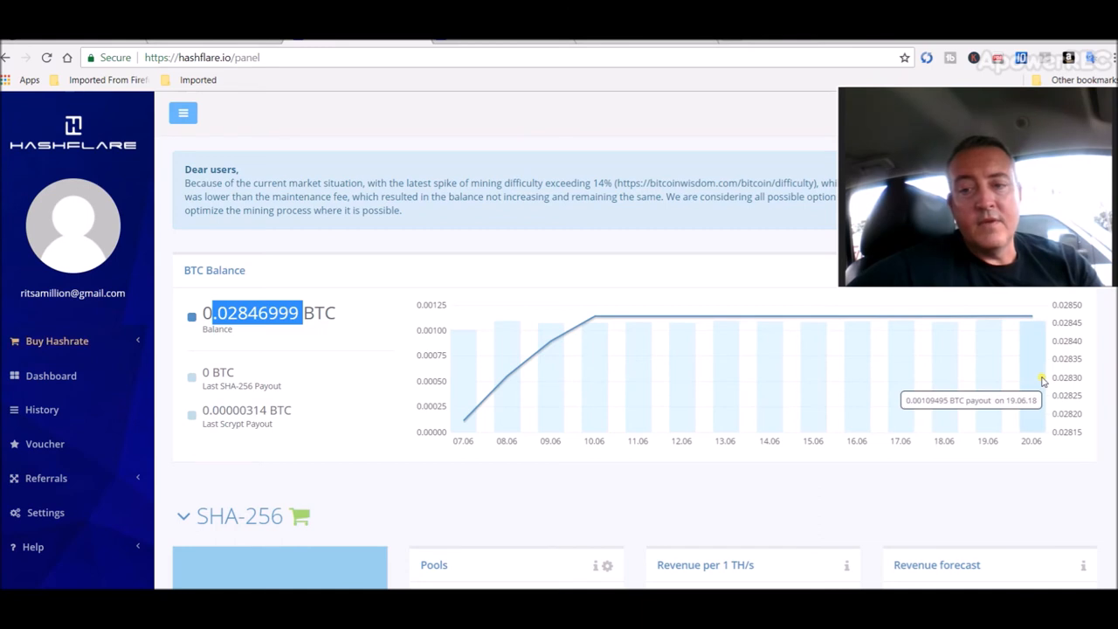
Scroll down to the SHA-256 panel with 21.28 TH/s and 0 BTC forecasts
scroll("down", 3)
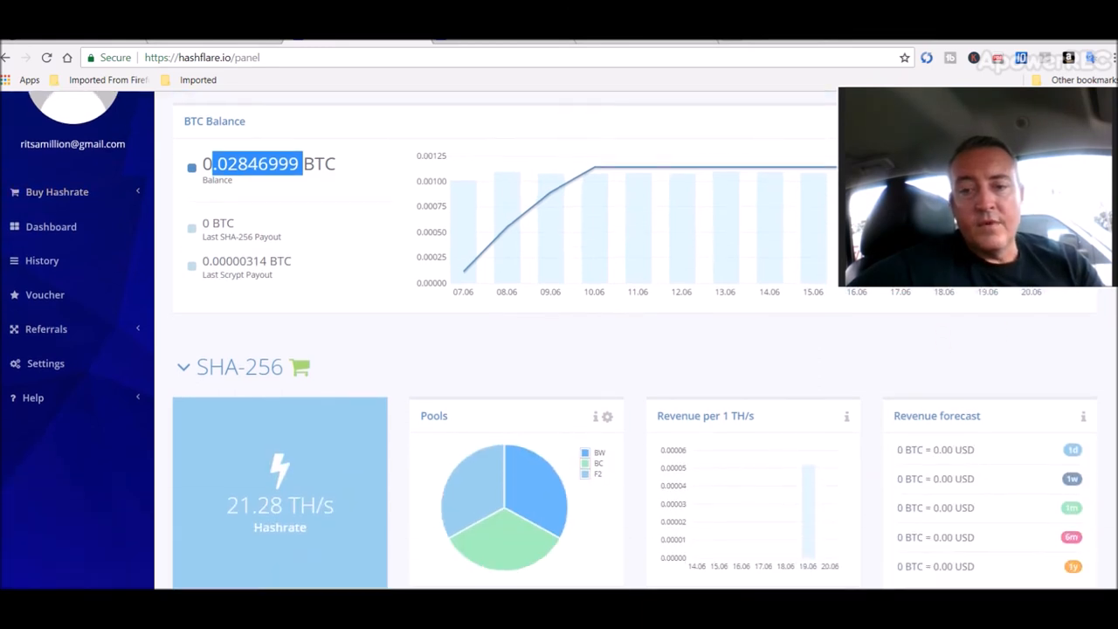
scroll("down", 3)
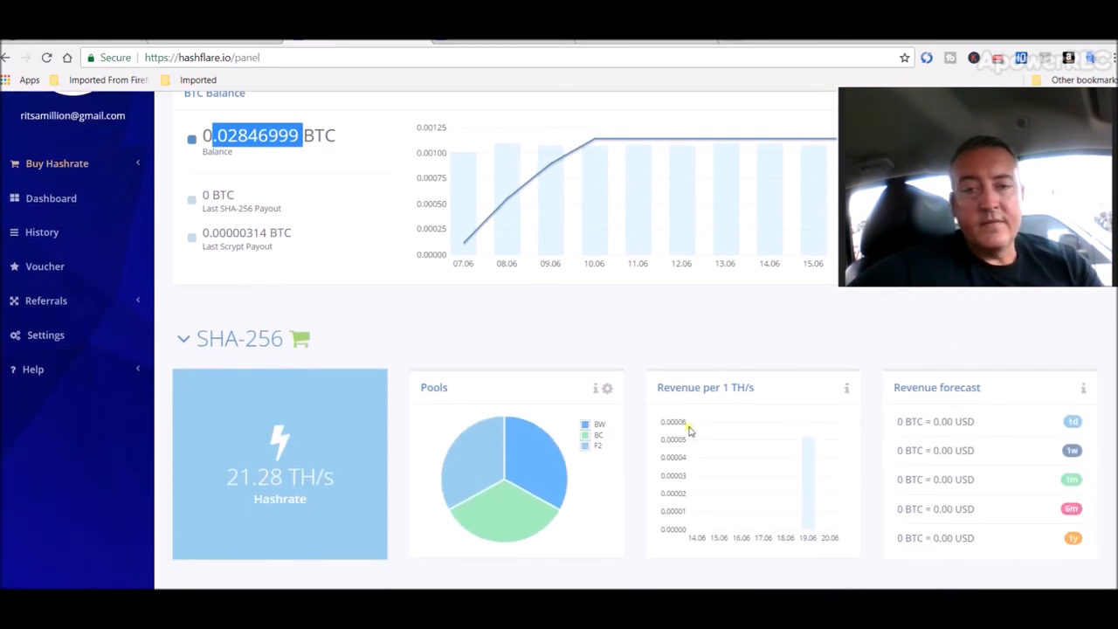
mouse_move(428, 349)
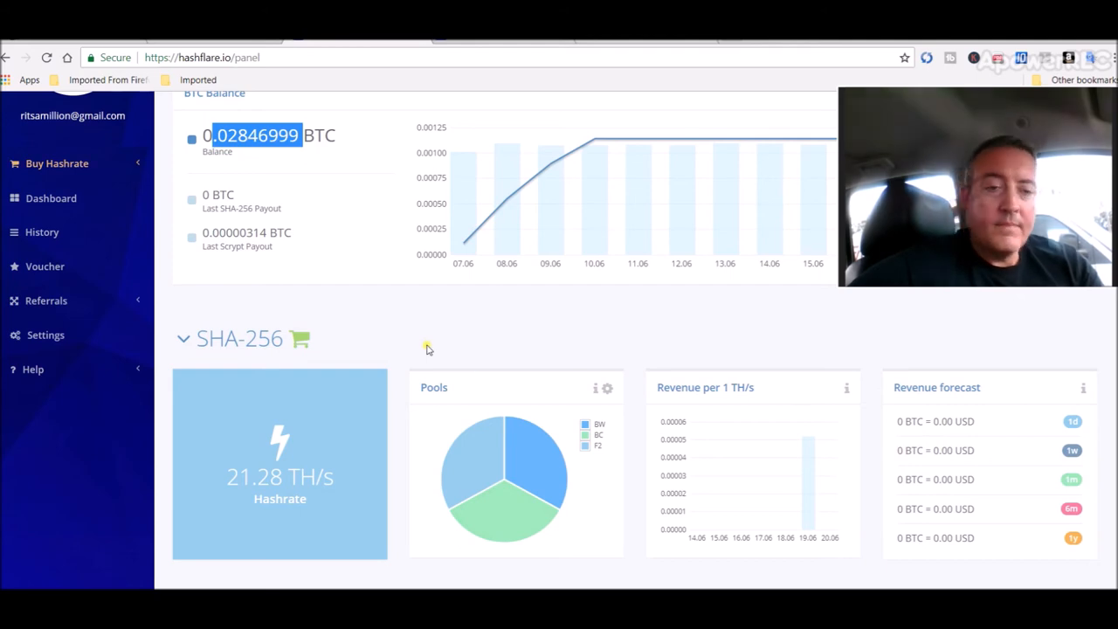
mouse_move(452, 93)
type("contract")
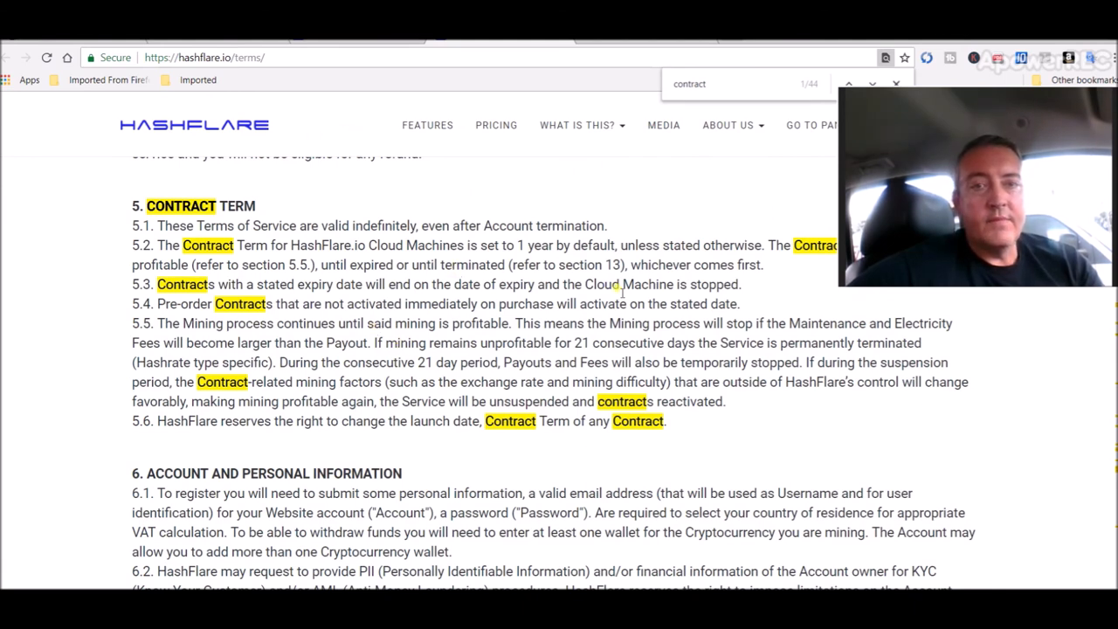
mouse_move(612, 190)
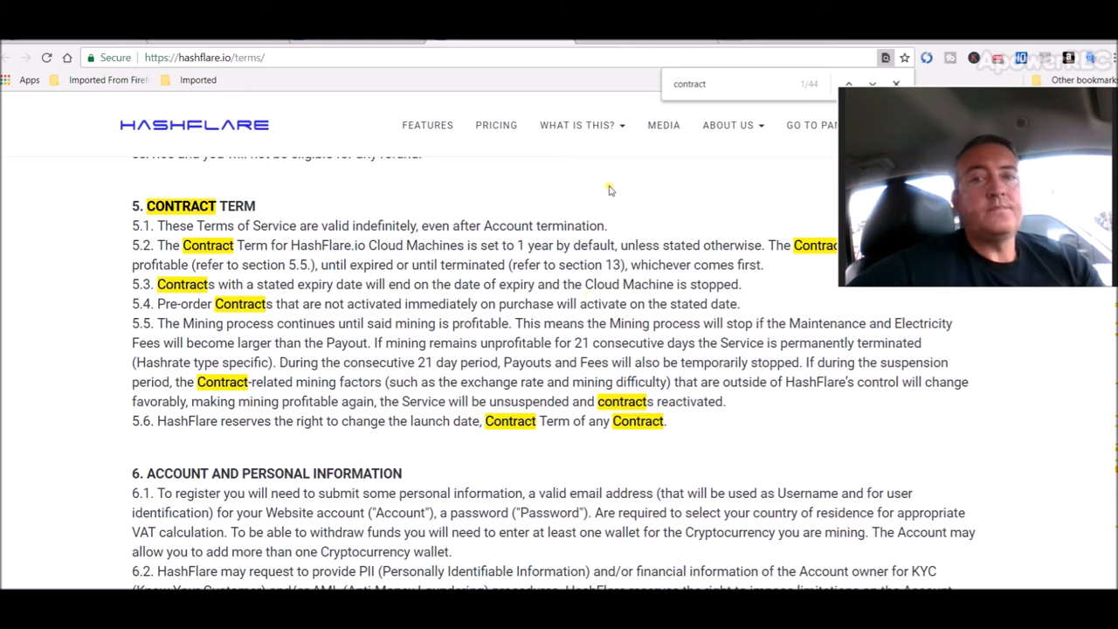
mouse_move(618, 554)
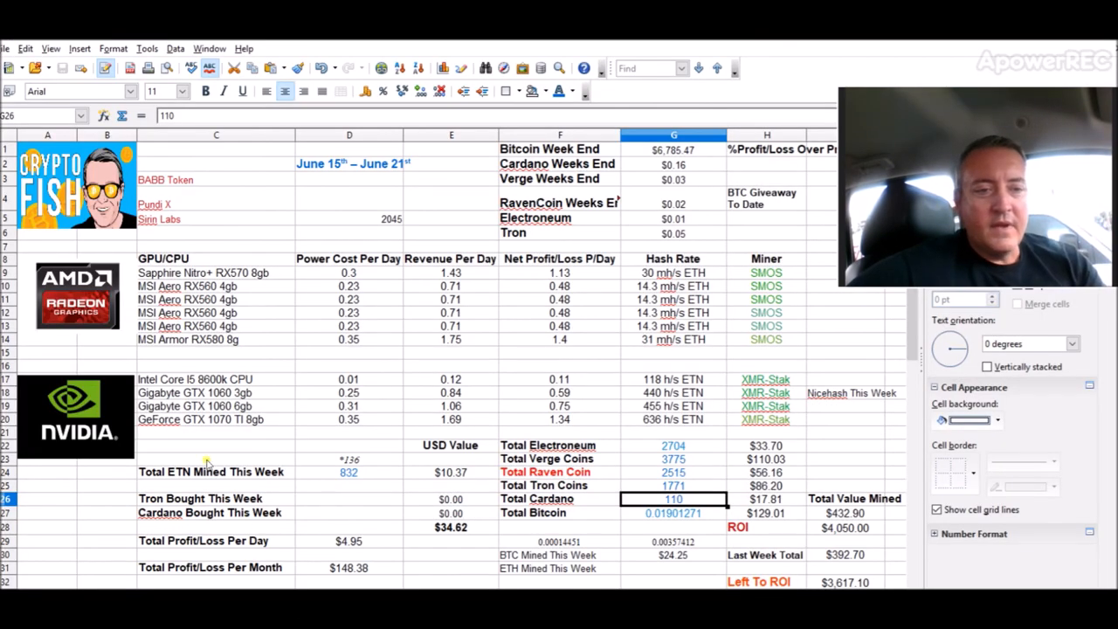
Inspect the Total ETN Mined and $24.25 BTC Mined This Week cells
left_click(348, 472)
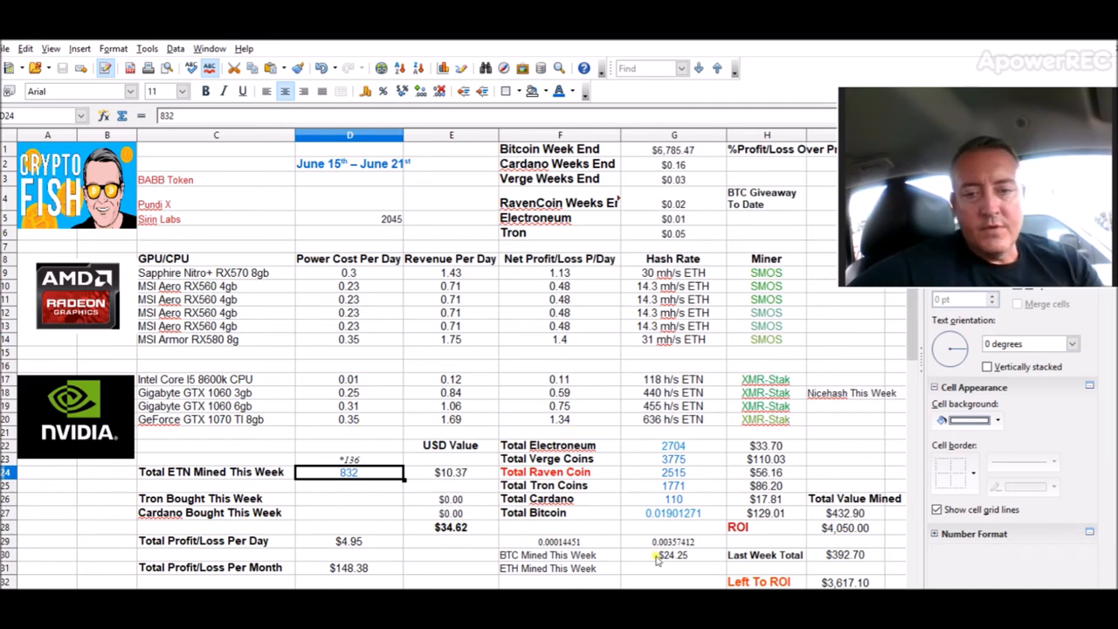
left_click(672, 555)
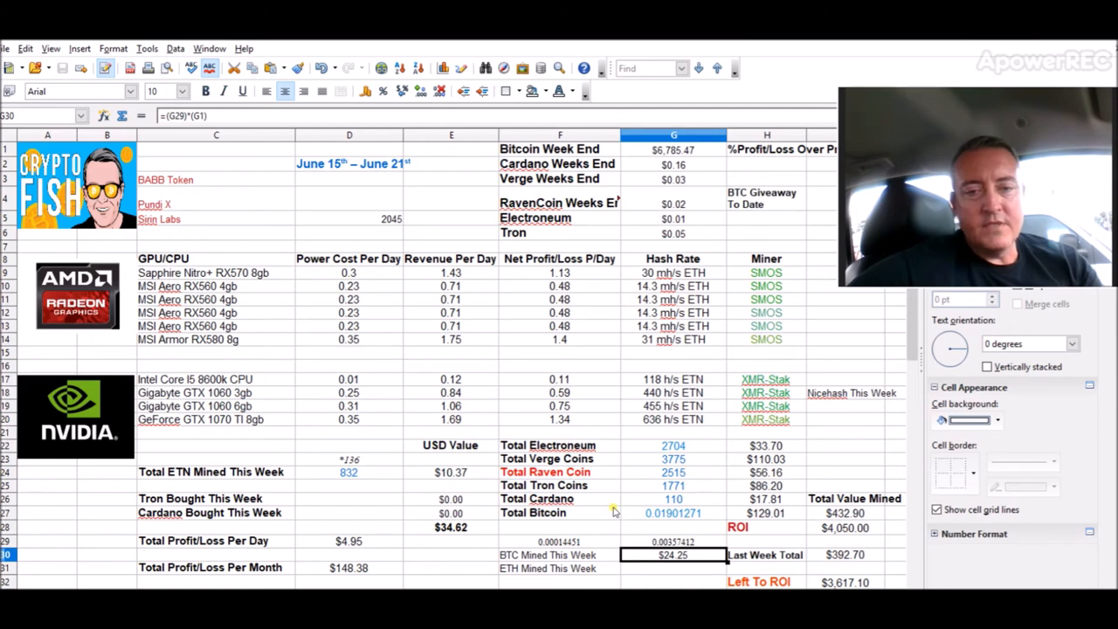
mouse_move(476, 535)
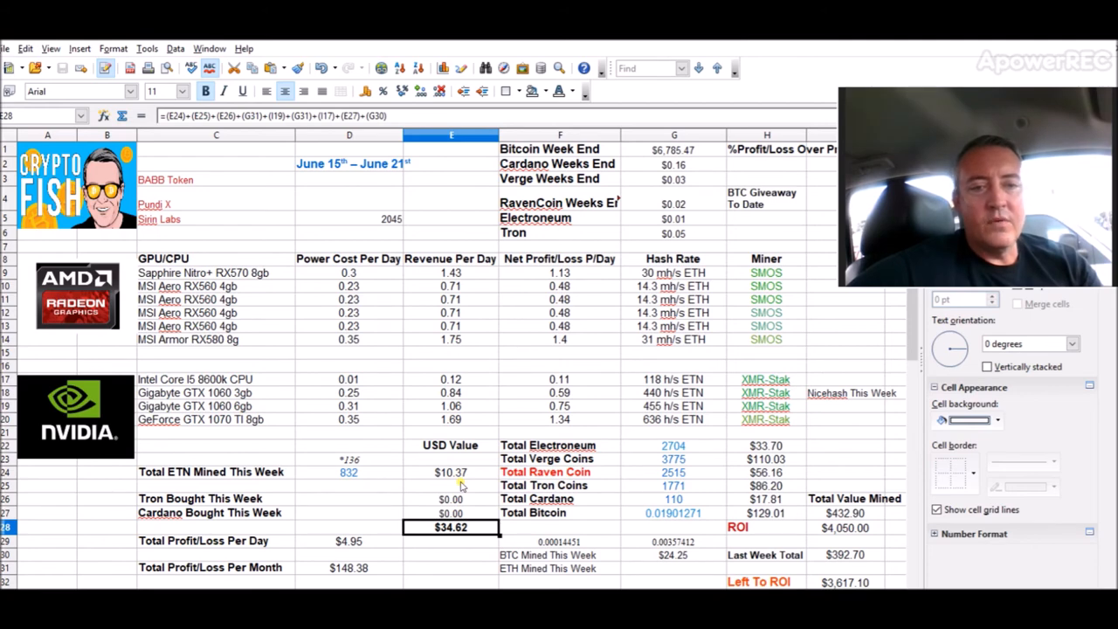
mouse_move(510, 258)
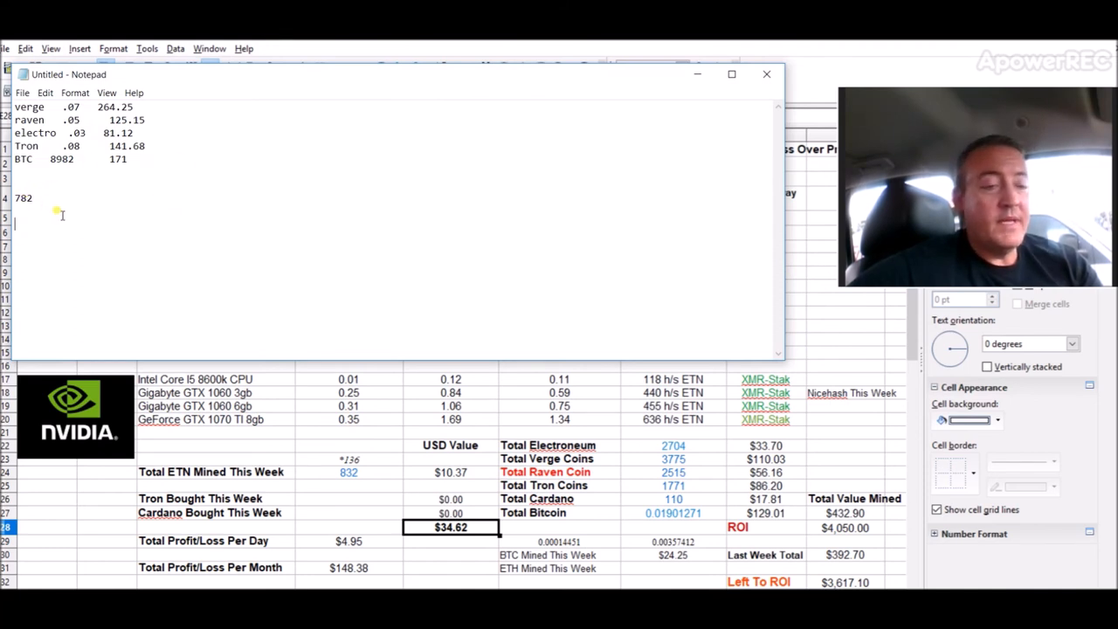
Set aside the Notepad coin notes and view the May 11–17 sheet
left_click(766, 73)
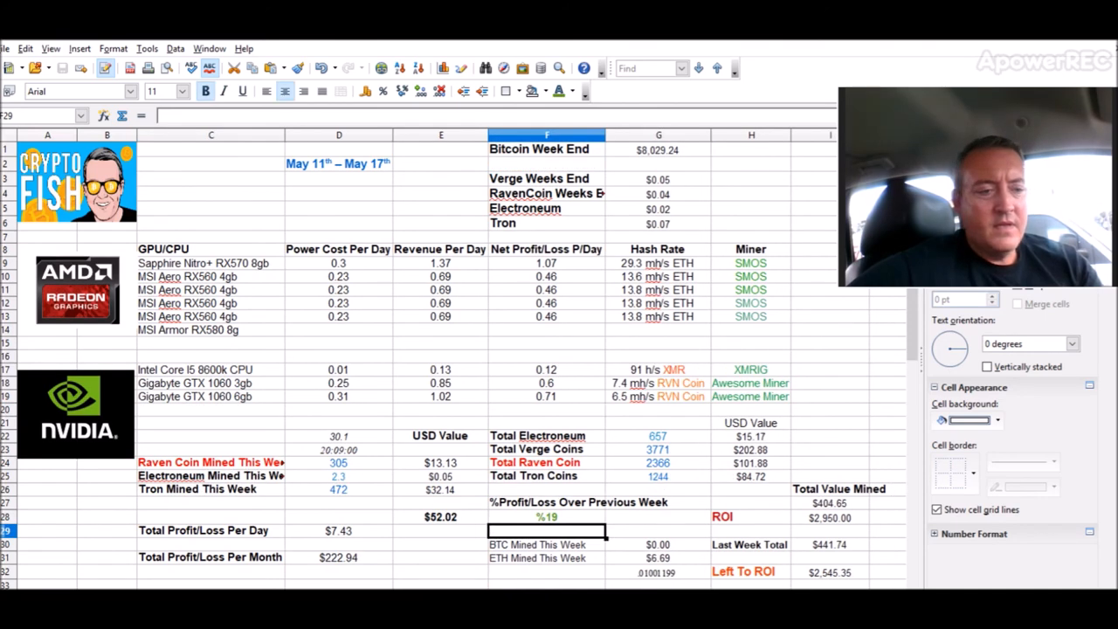
Check the Bitcoin week-end price cell and cancel the Rename Sheet dialog
left_click(657, 149)
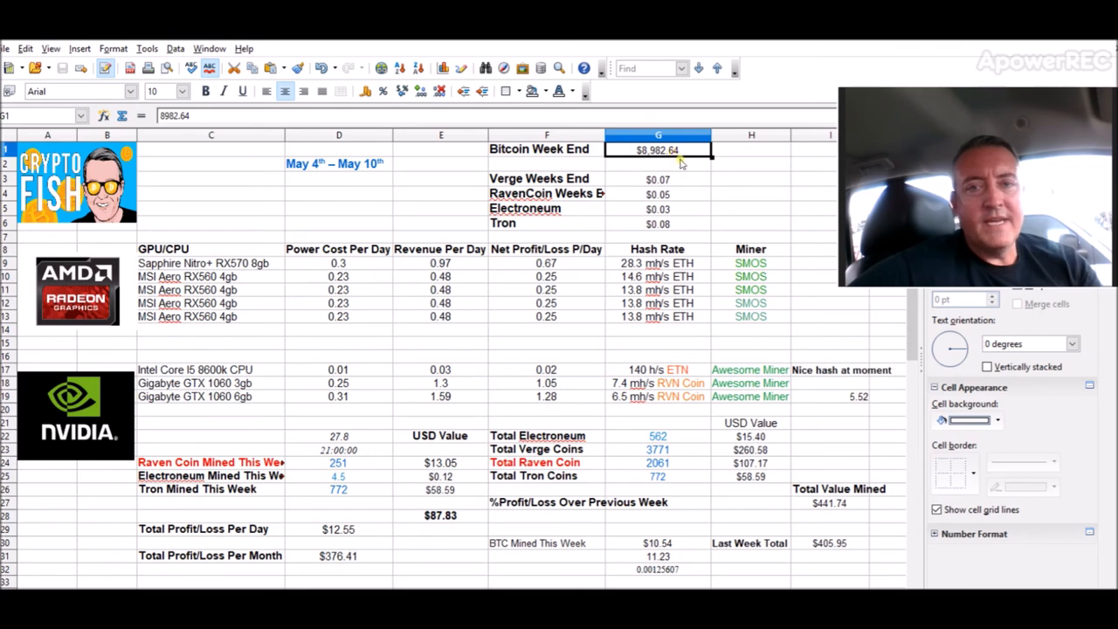
mouse_move(684, 203)
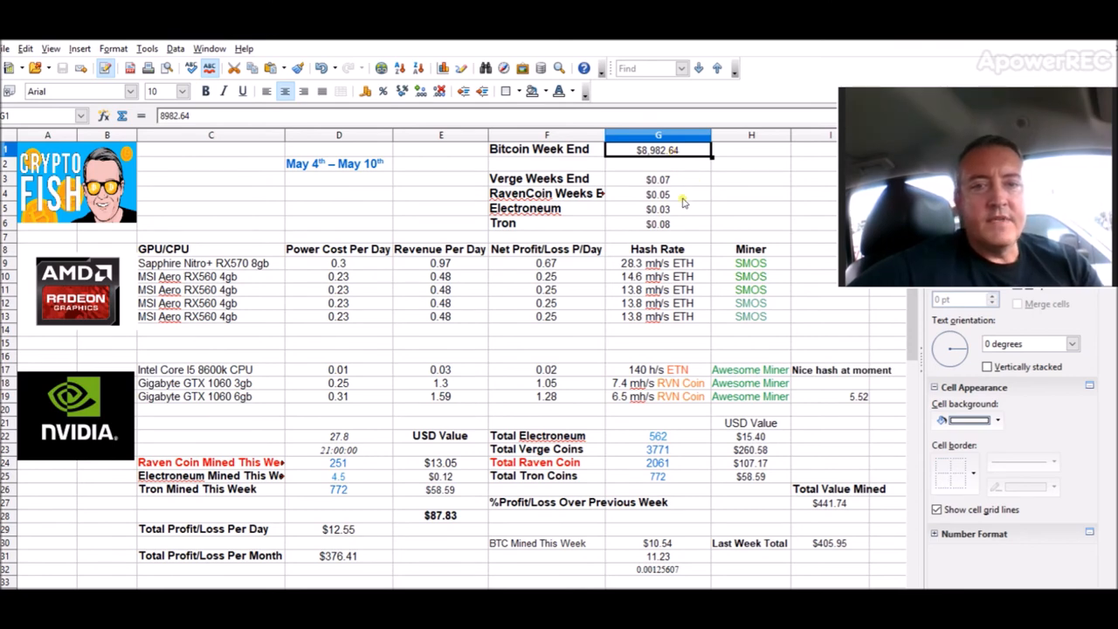
mouse_move(687, 203)
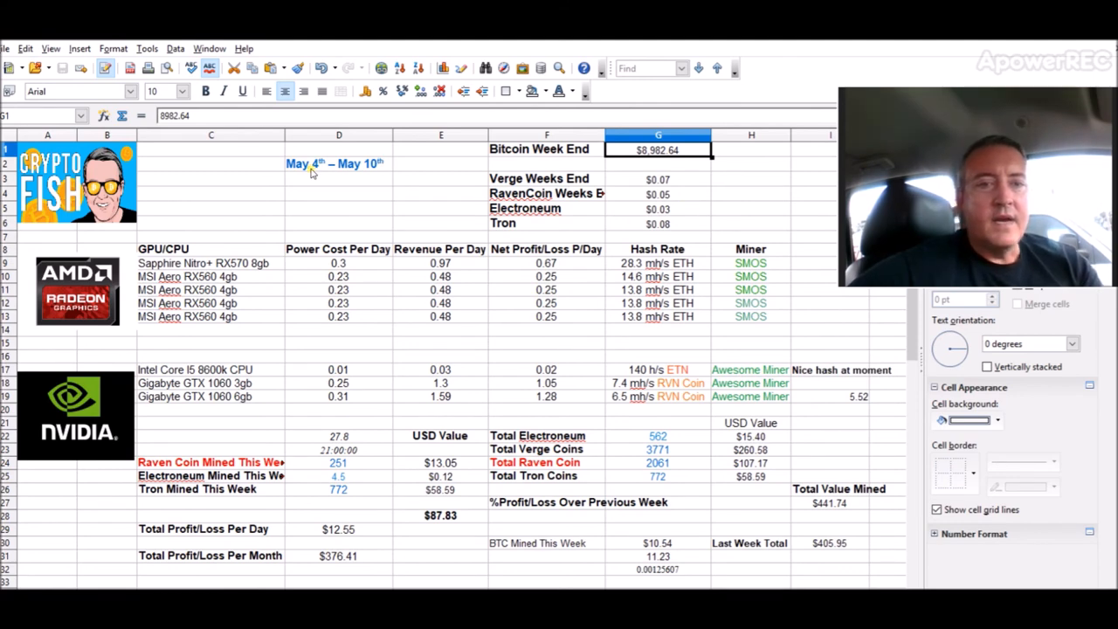
mouse_move(376, 225)
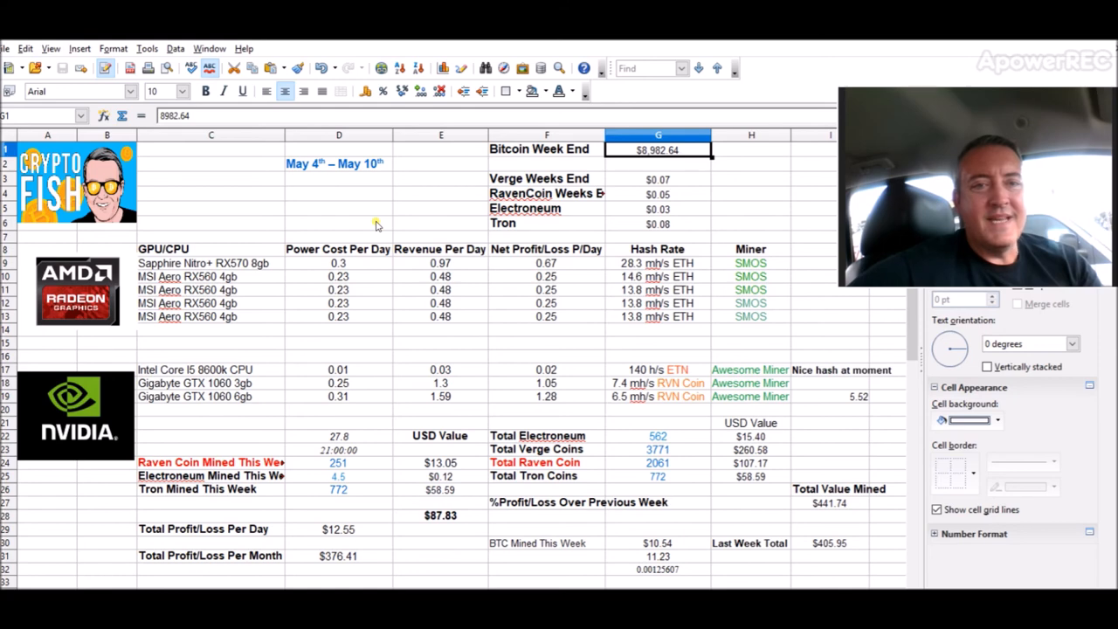
mouse_move(424, 425)
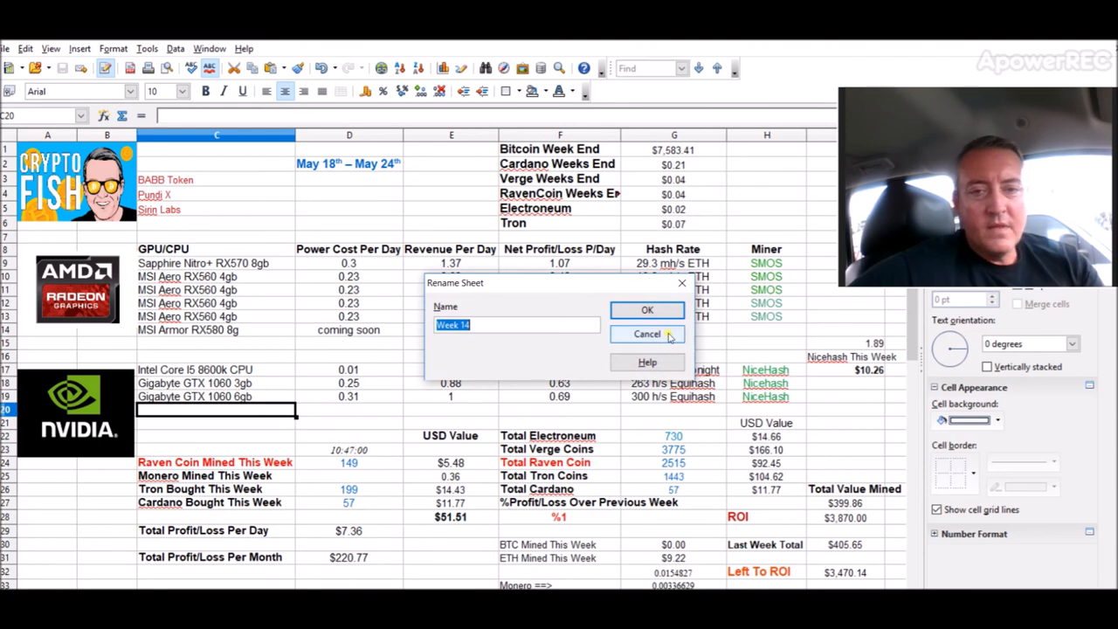
left_click(647, 310)
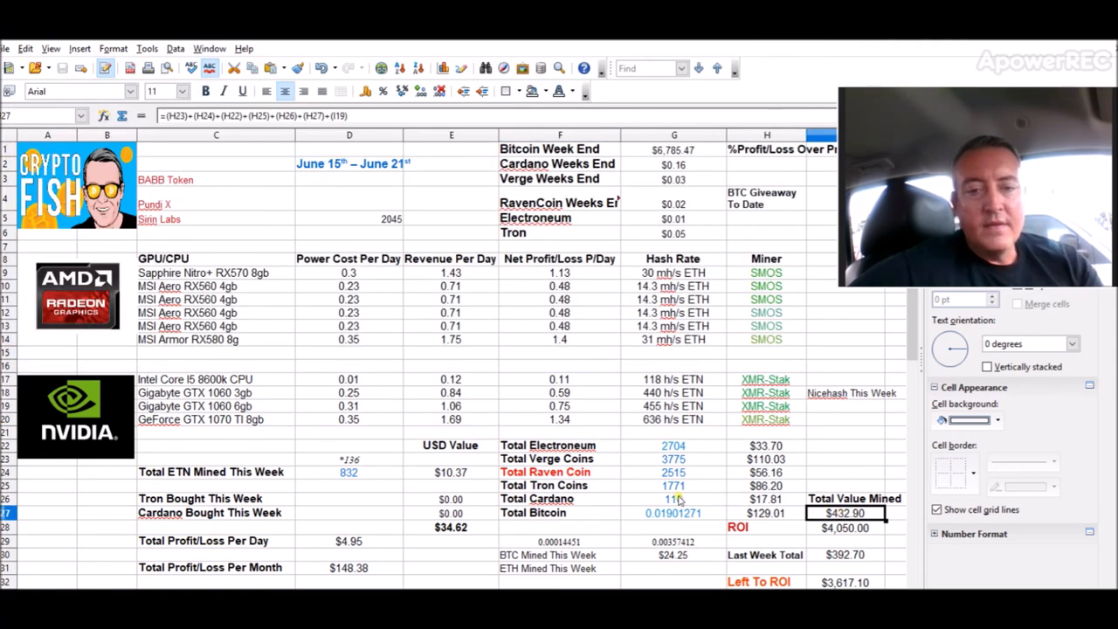
left_click(673, 499)
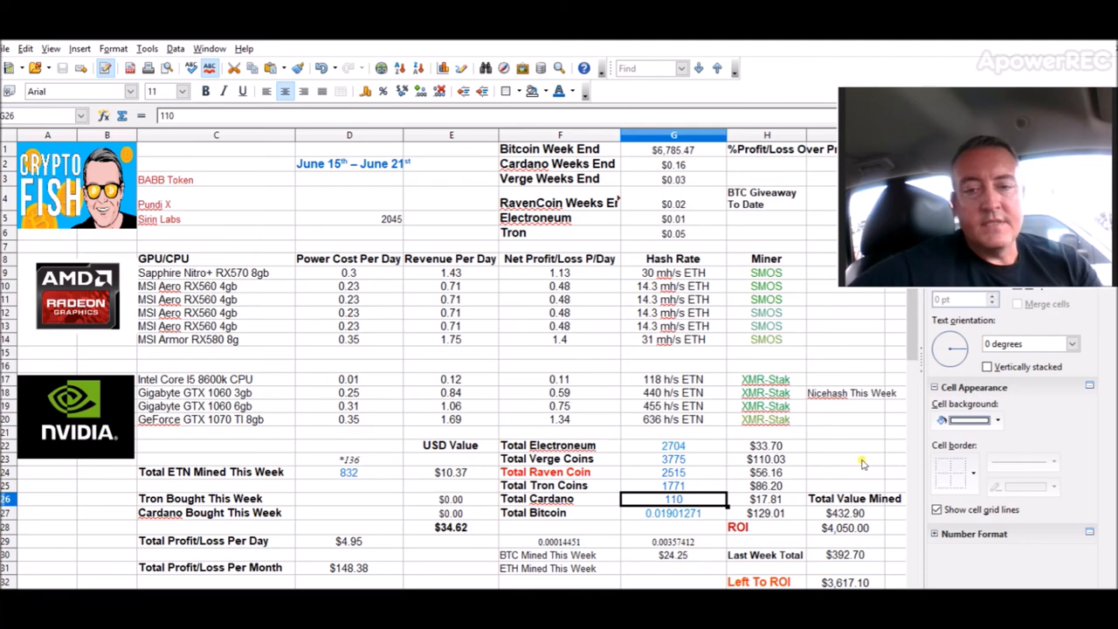
mouse_move(712, 502)
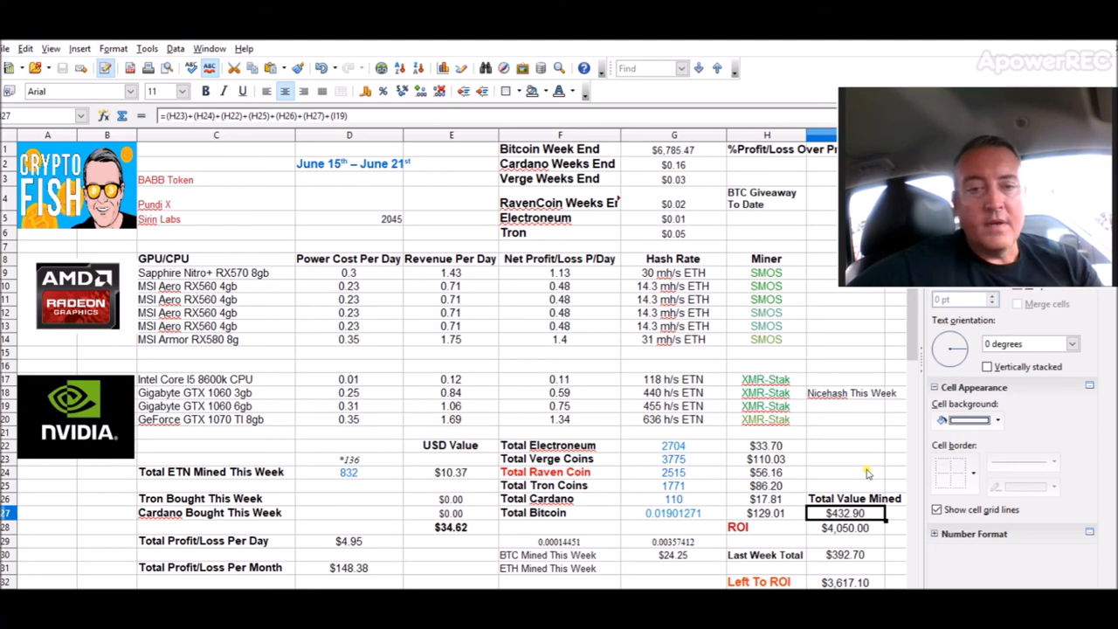
mouse_move(668, 458)
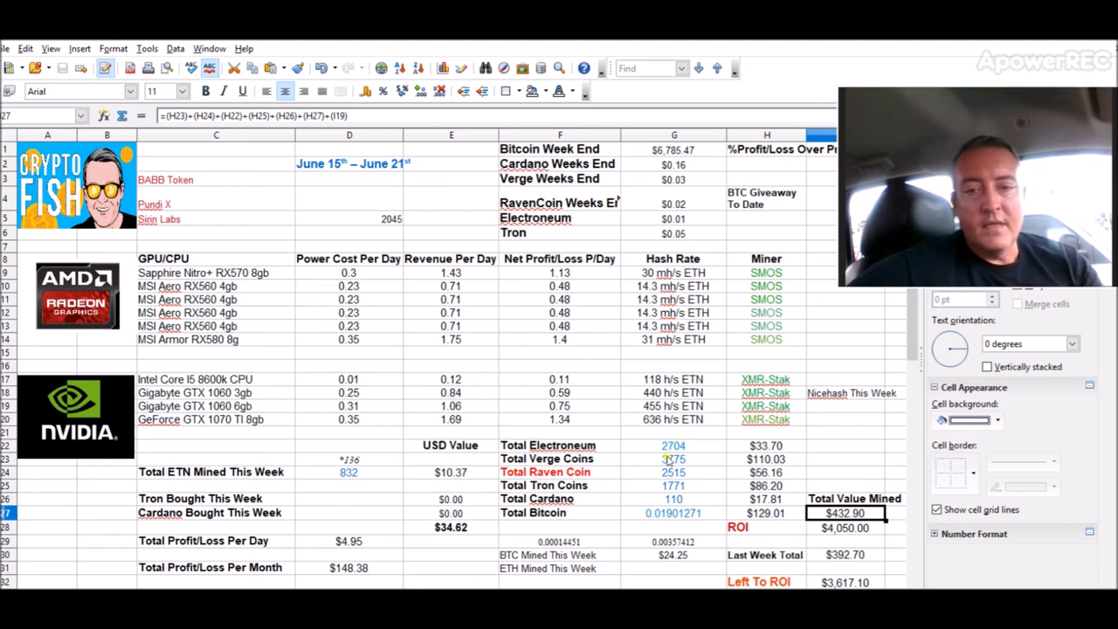
mouse_move(534, 387)
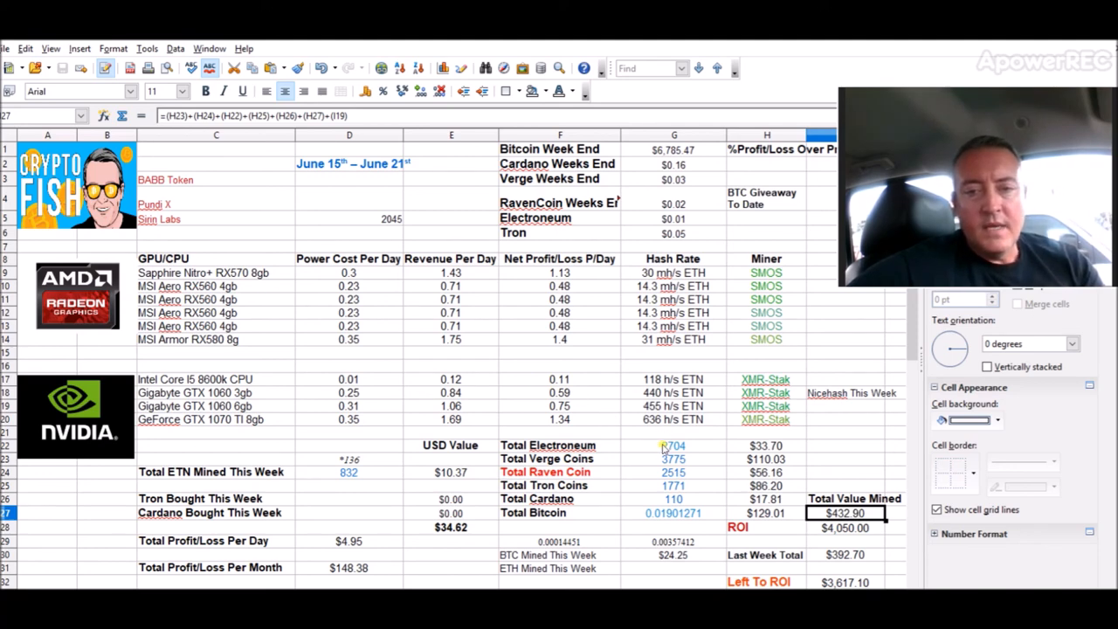
left_click(673, 445)
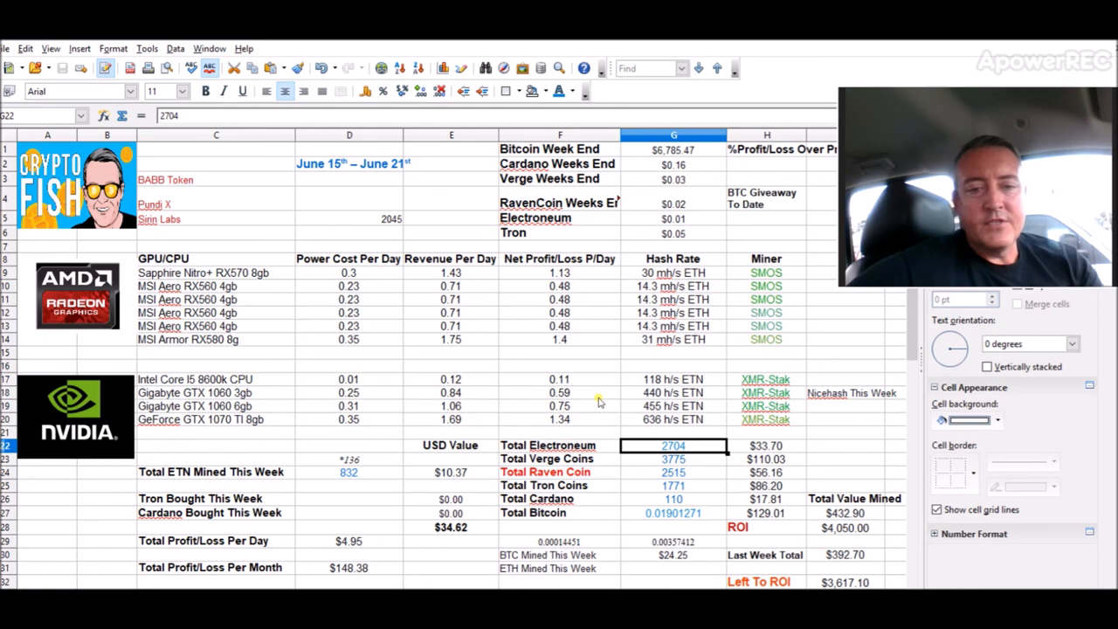
mouse_move(789, 416)
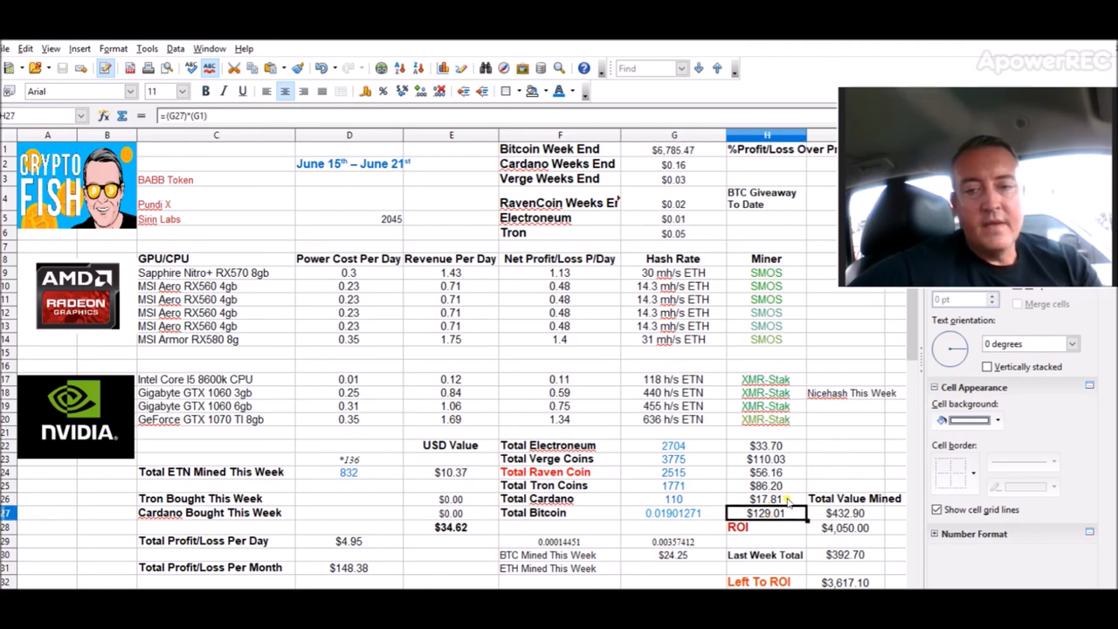
mouse_move(841, 467)
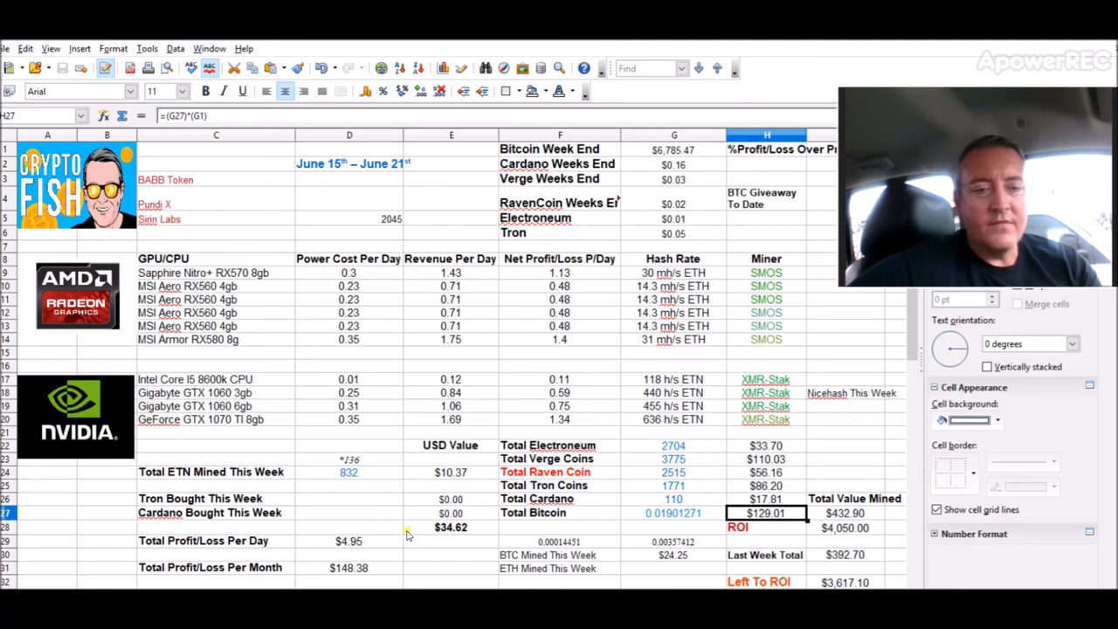
mouse_move(684, 584)
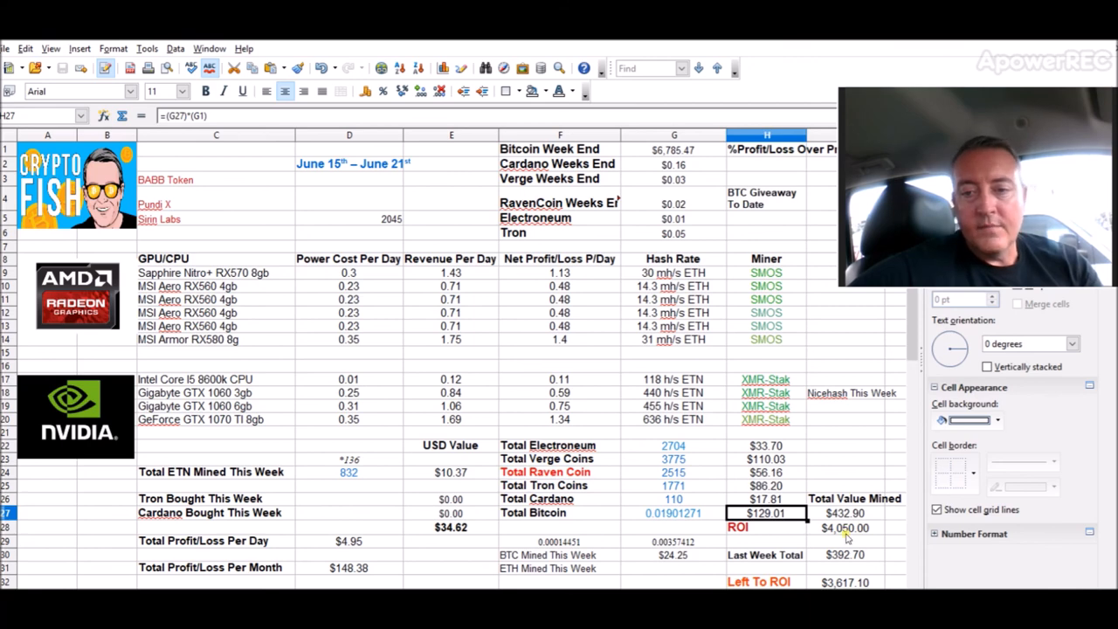
mouse_move(325, 229)
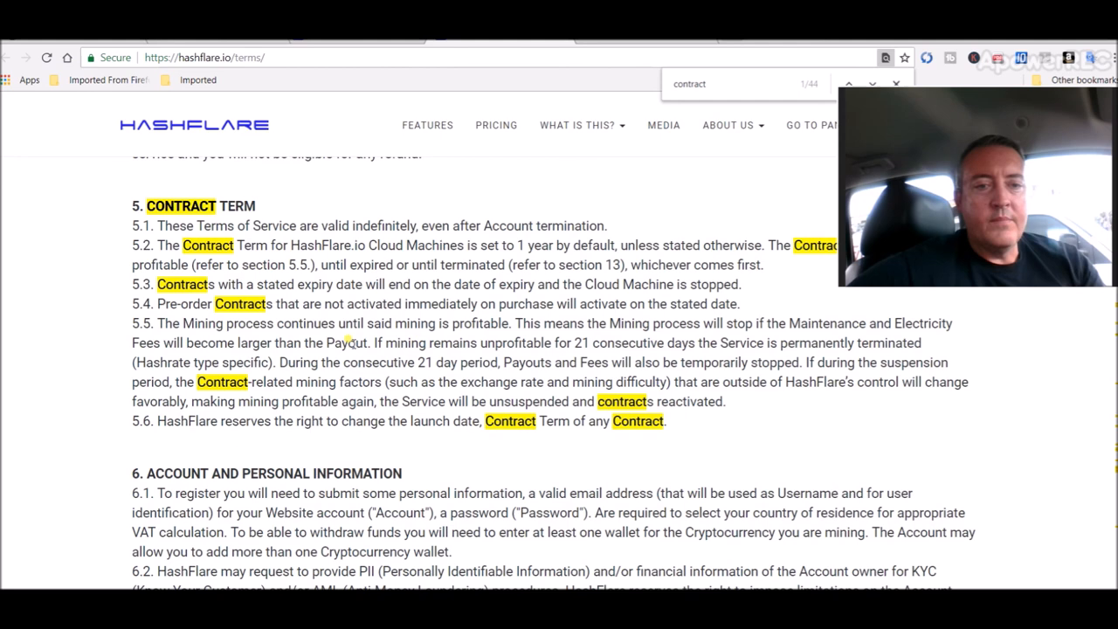
mouse_move(353, 141)
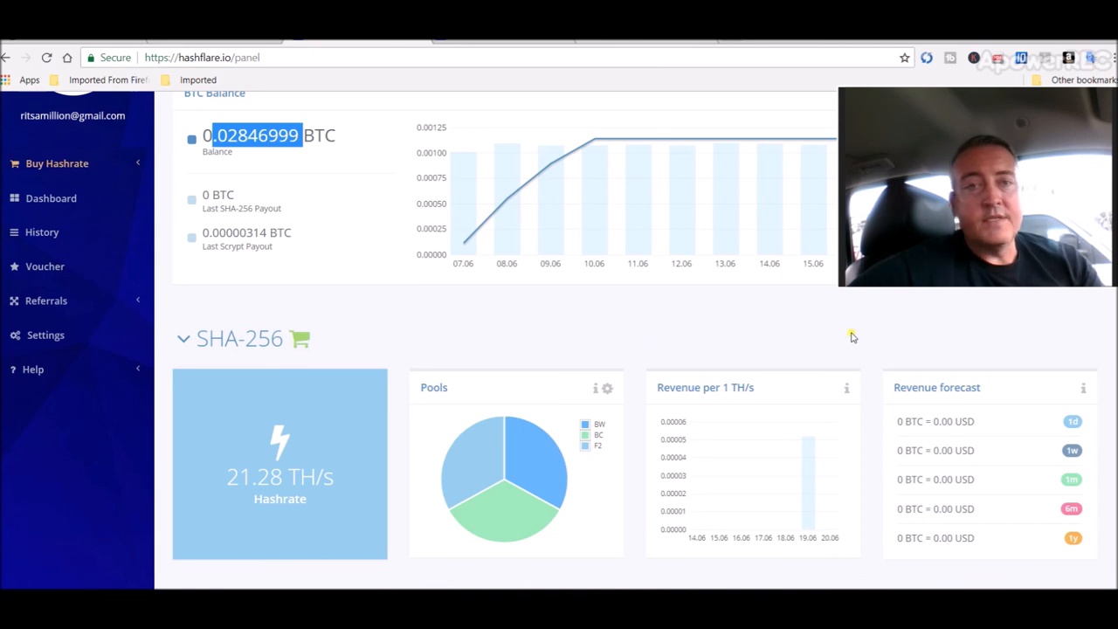
mouse_move(624, 330)
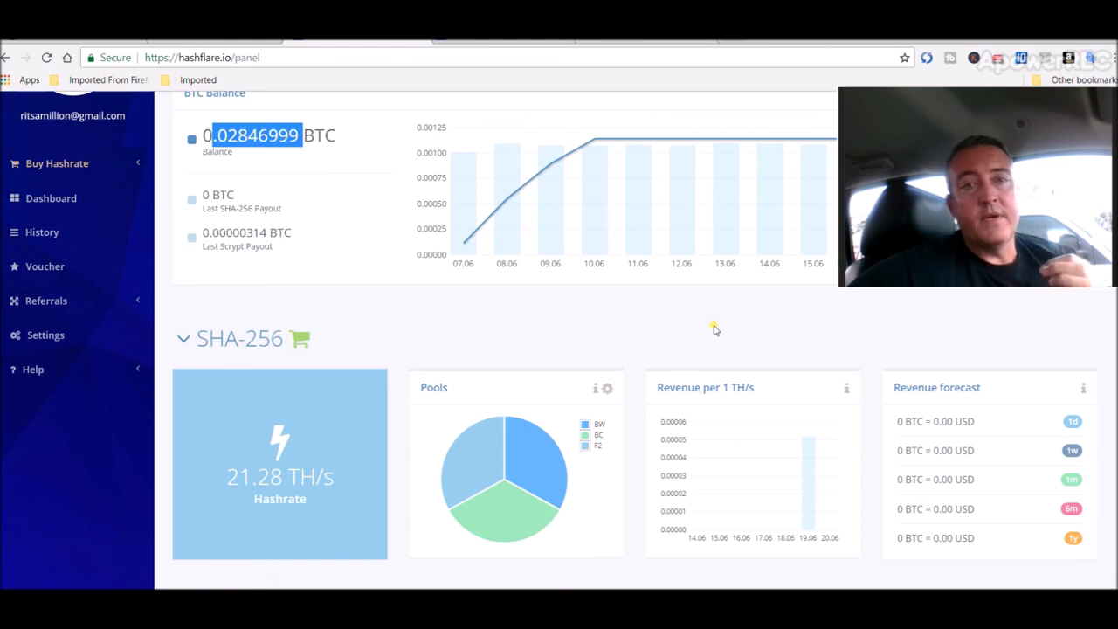
mouse_move(885, 557)
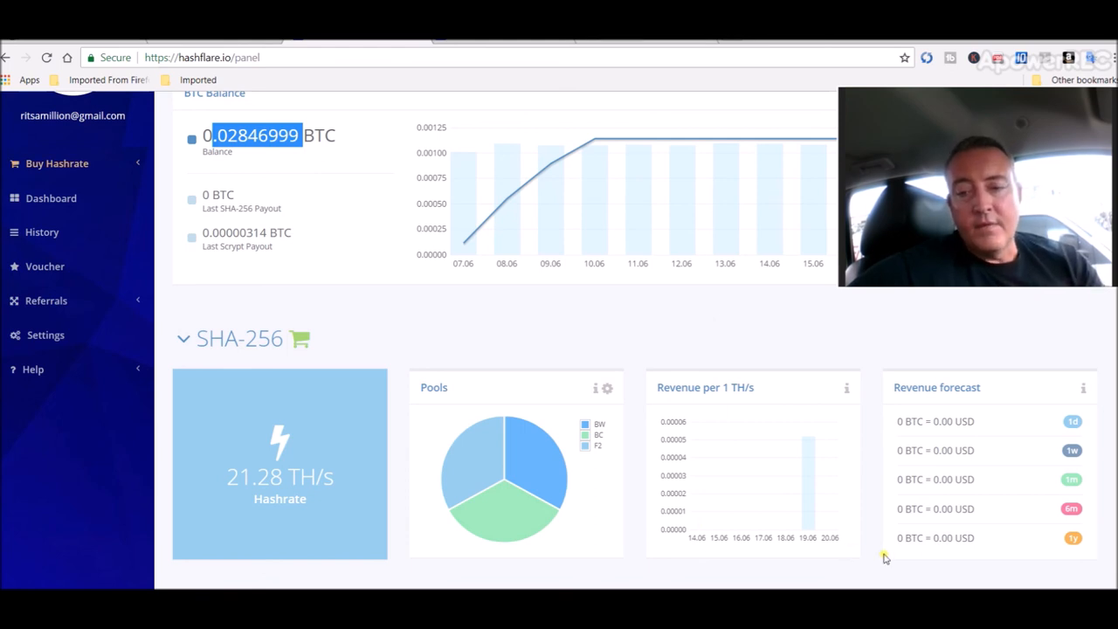